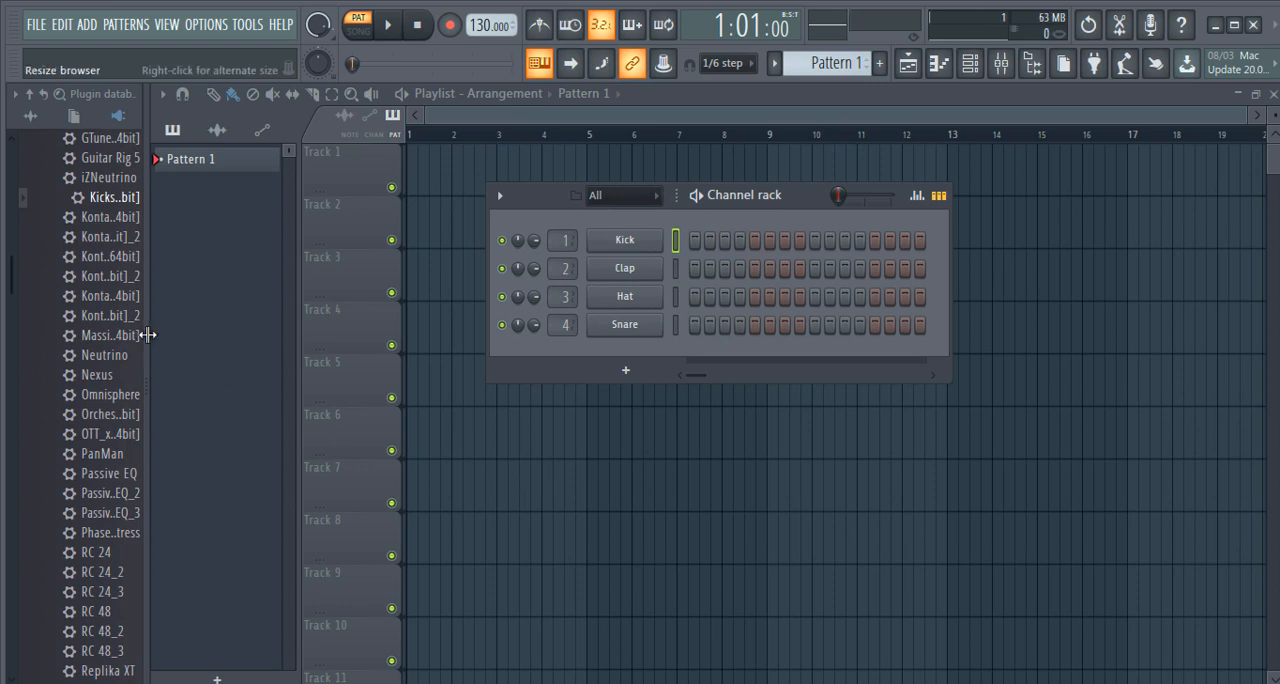
mouse_move(200, 395)
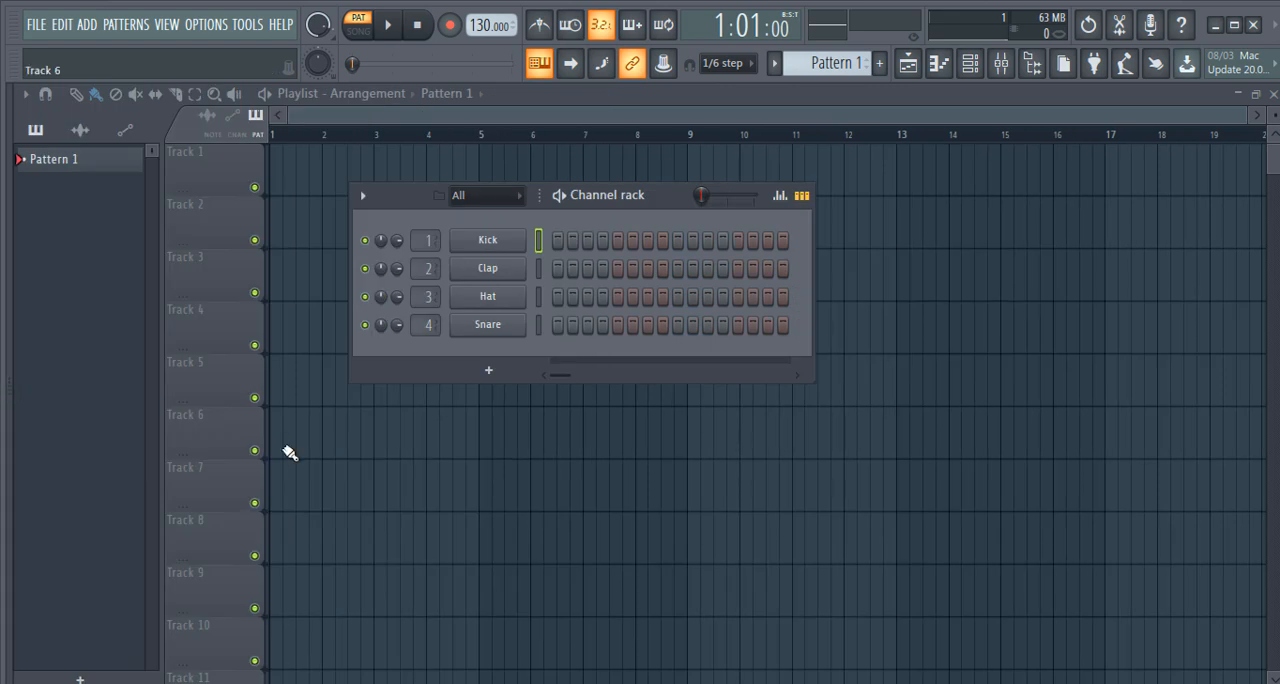
mouse_move(310, 489)
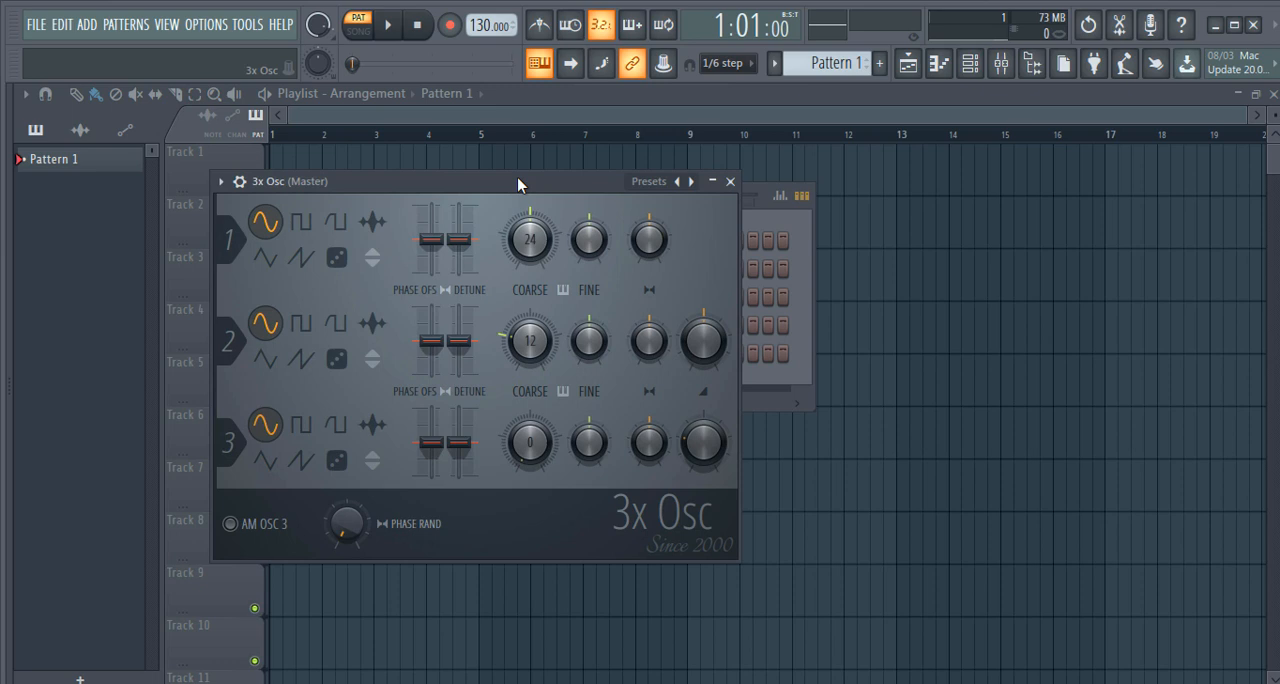
- Switch oscillators 1, 2 and 3 of 3x Osc to the noise waveform
left_click(336, 258)
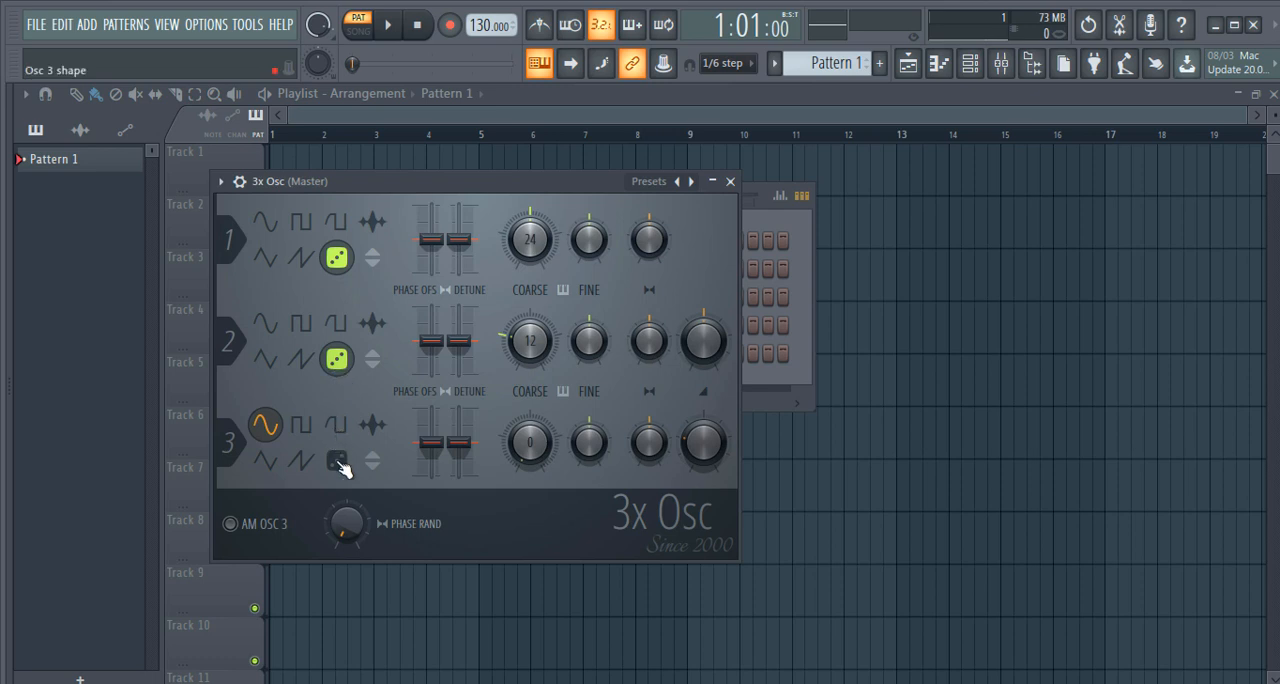
left_click(336, 460)
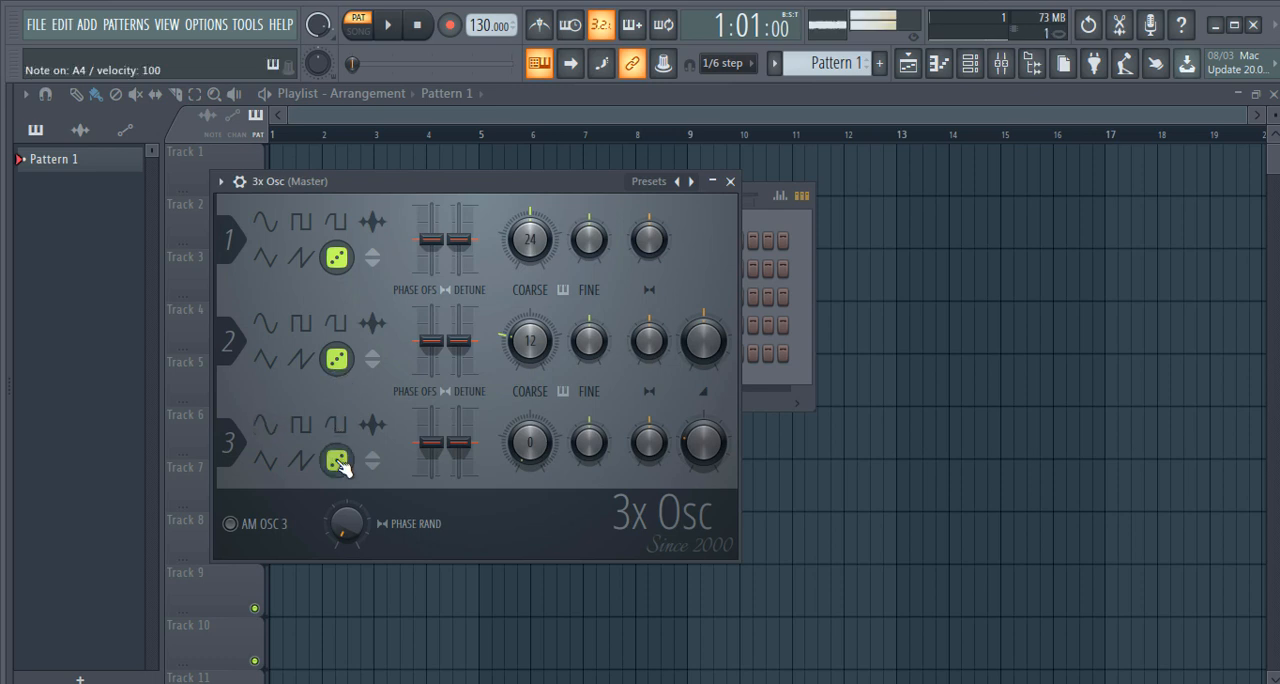
mouse_move(435, 181)
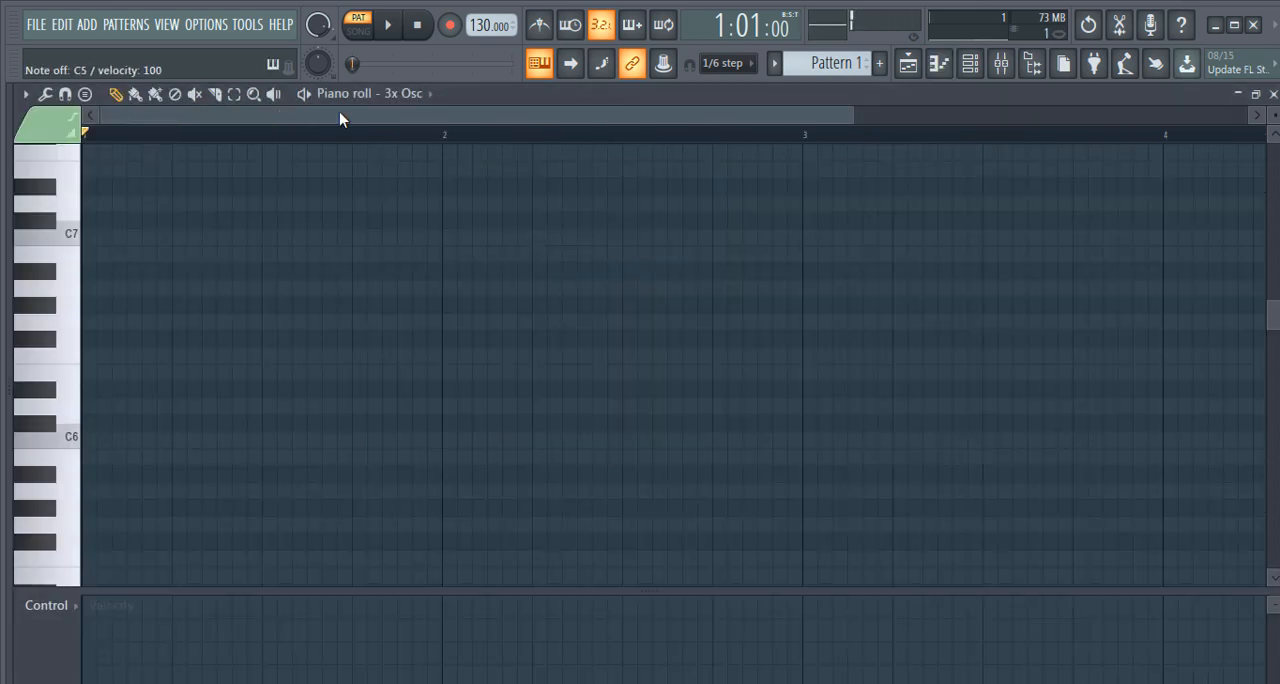
- Draw a C5 note stretched from bar 1 to bar 8, audition it, then close the piano roll
scroll("down", 3)
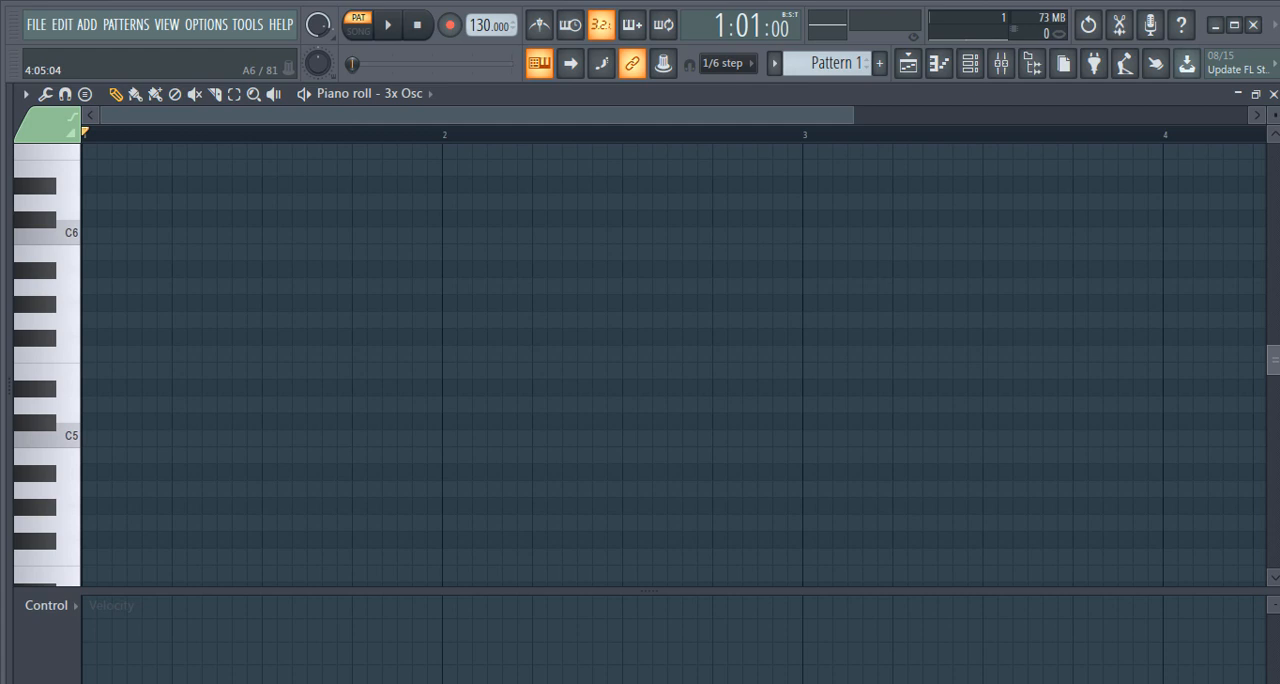
left_click(100, 401)
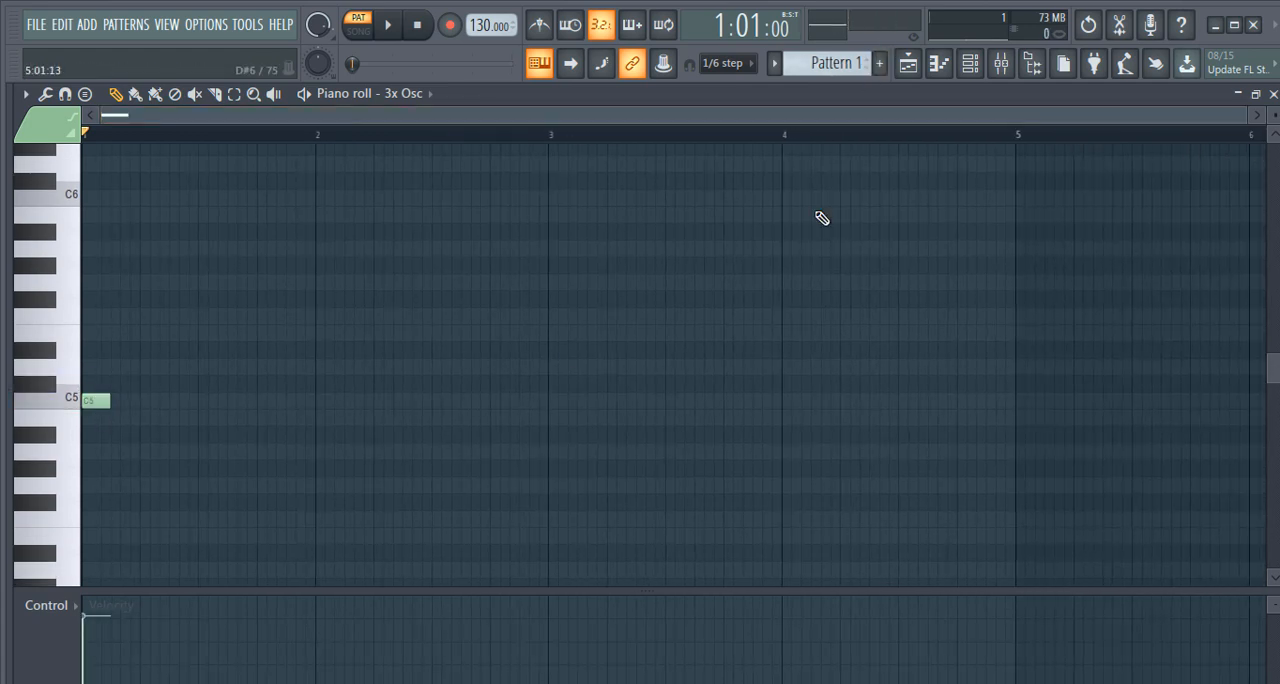
left_click_drag(88, 400, 918, 400)
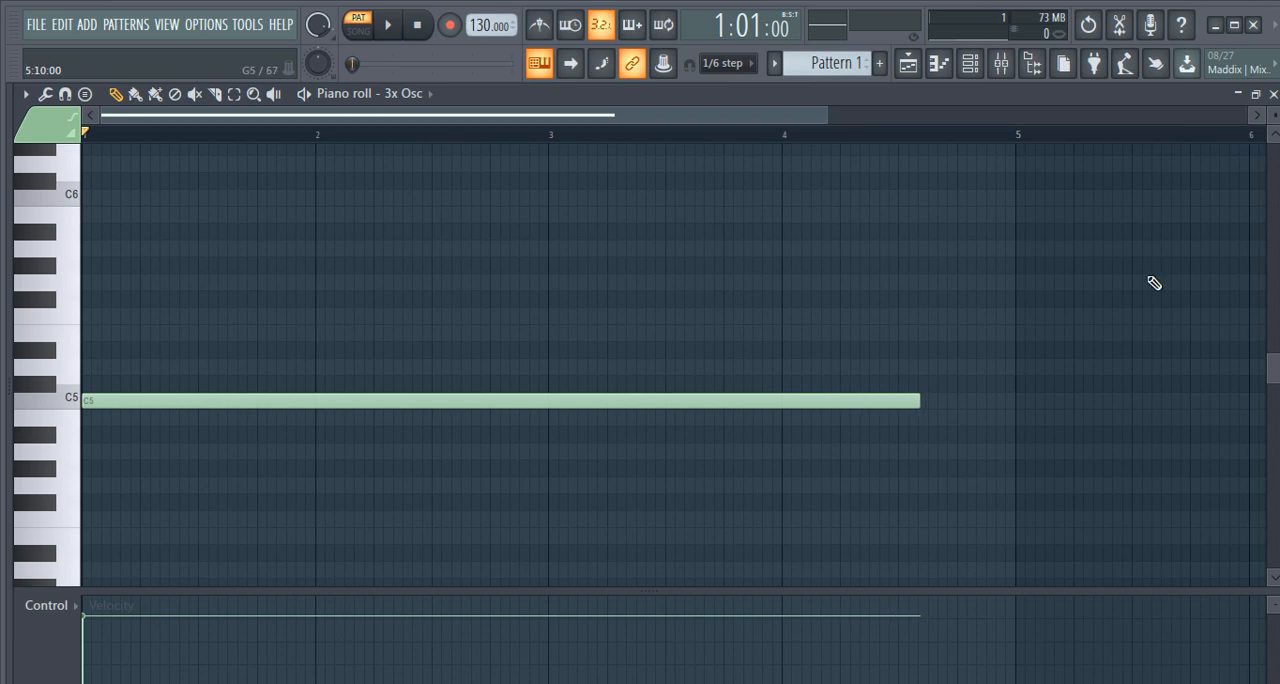
left_click_drag(918, 399, 615, 399)
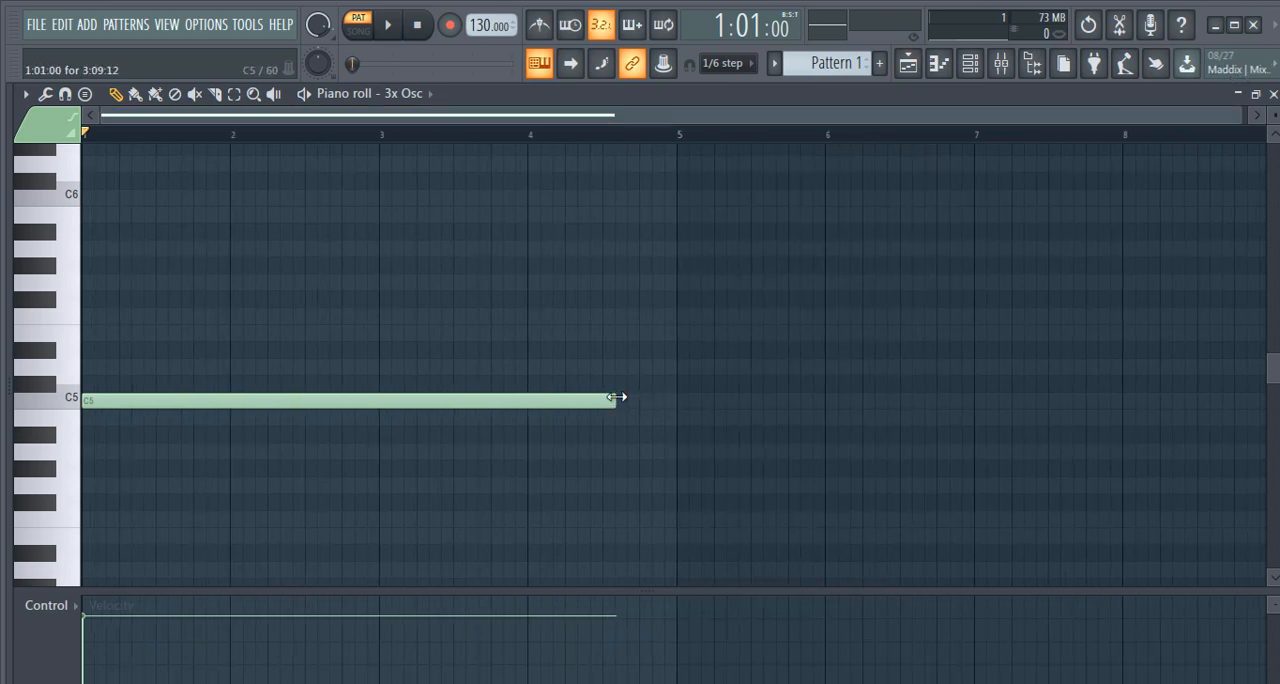
left_click_drag(610, 399, 1120, 399)
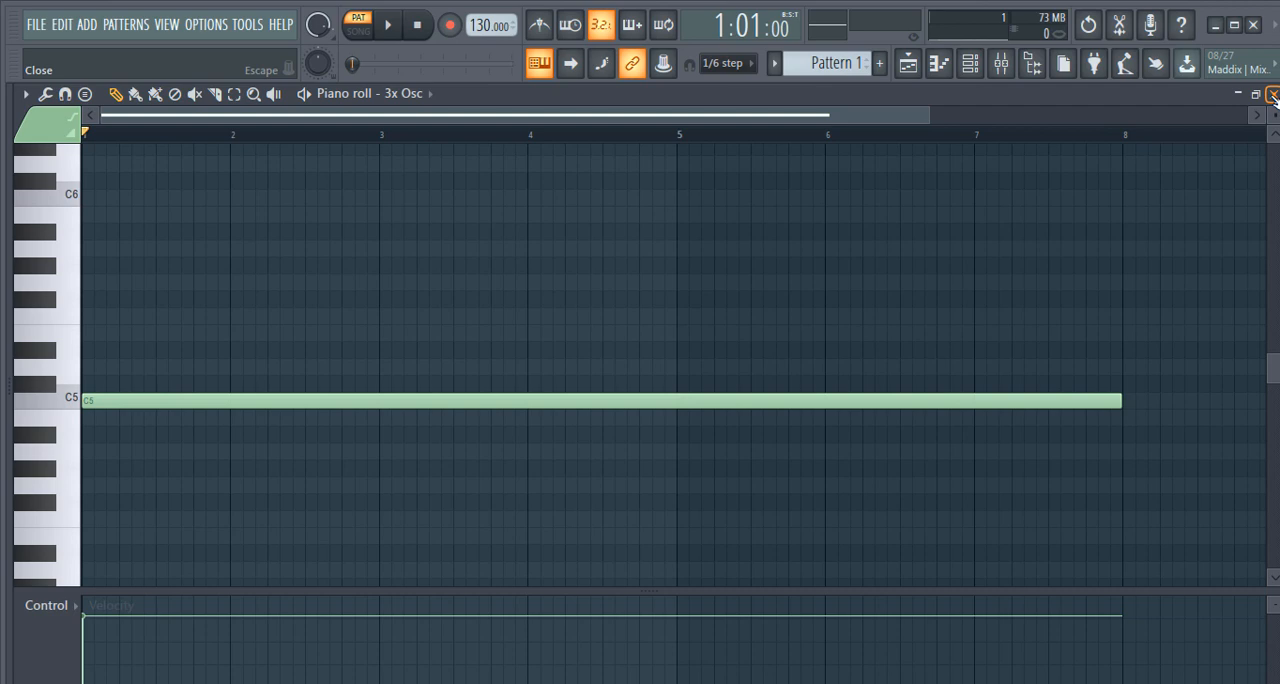
left_click(387, 24)
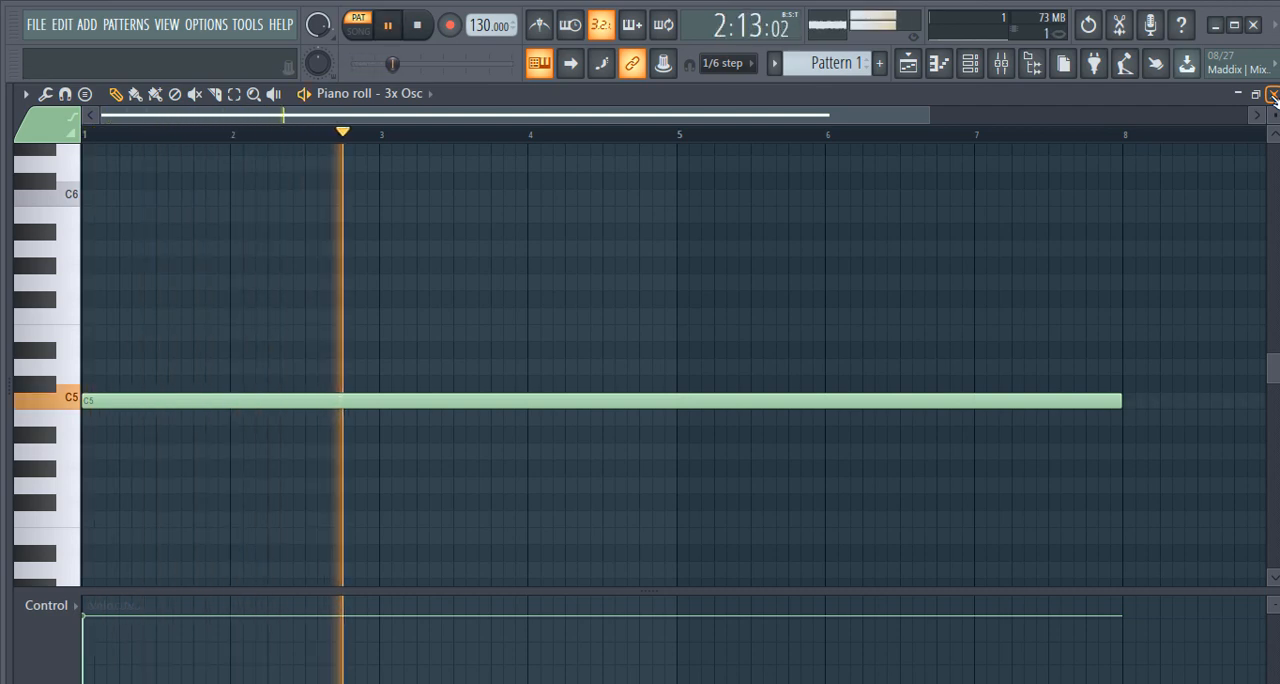
left_click(1271, 93)
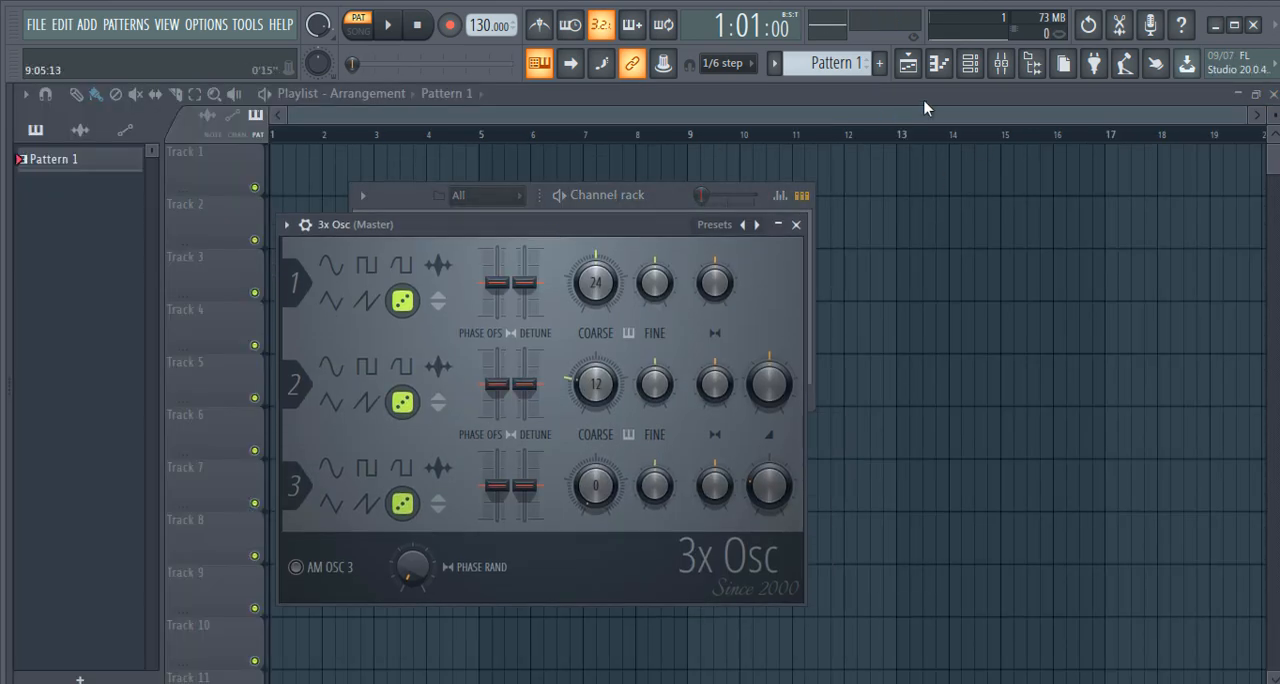
- Close 3x Osc and colour the Pattern 1 clip purple via Rename and color
left_click(1001, 63)
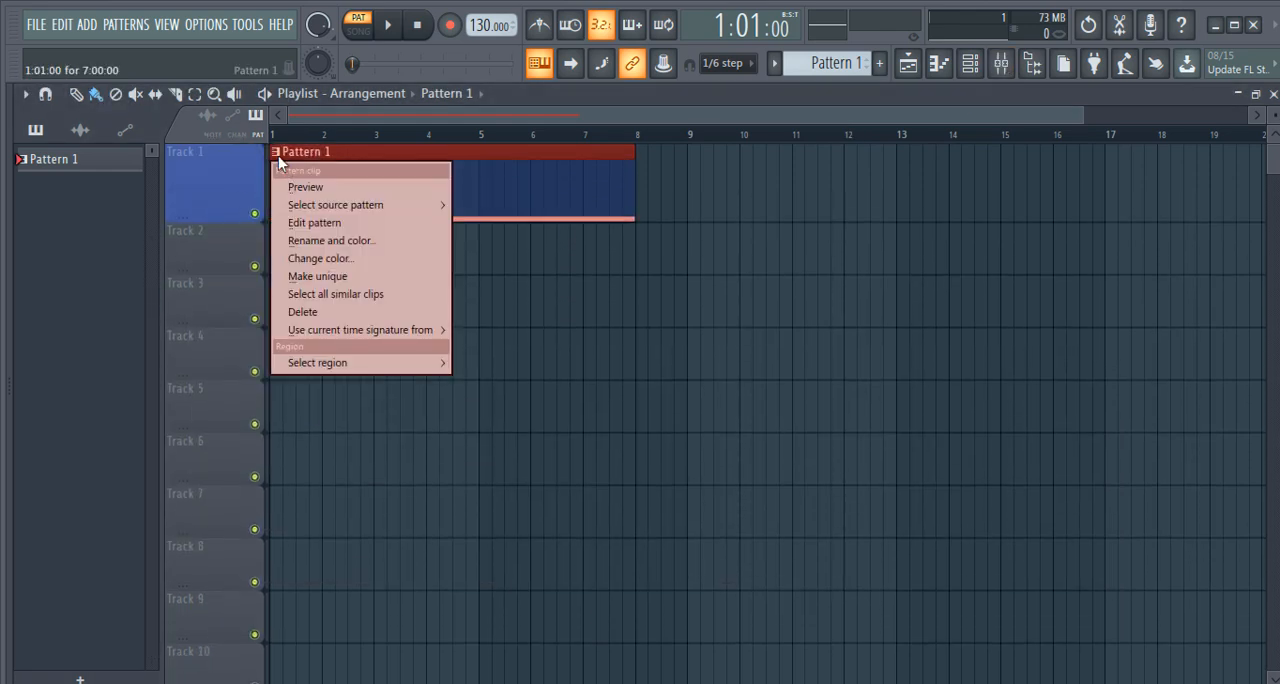
left_click(332, 240)
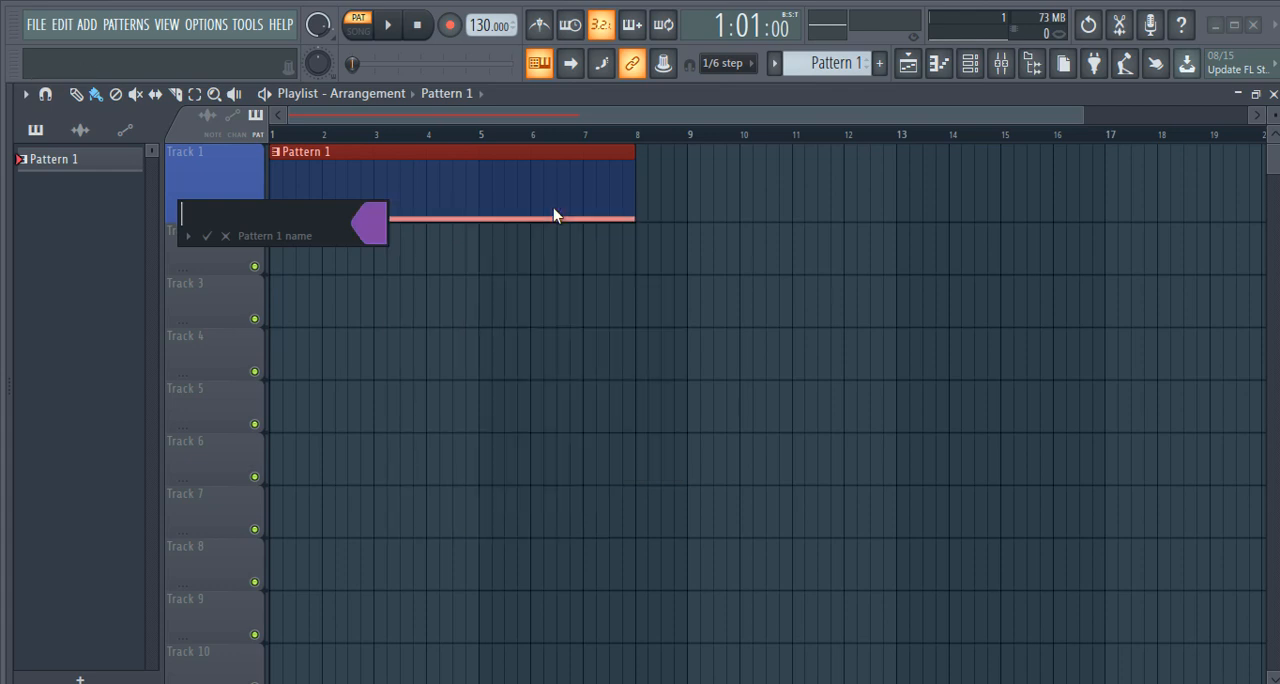
left_click(178, 93)
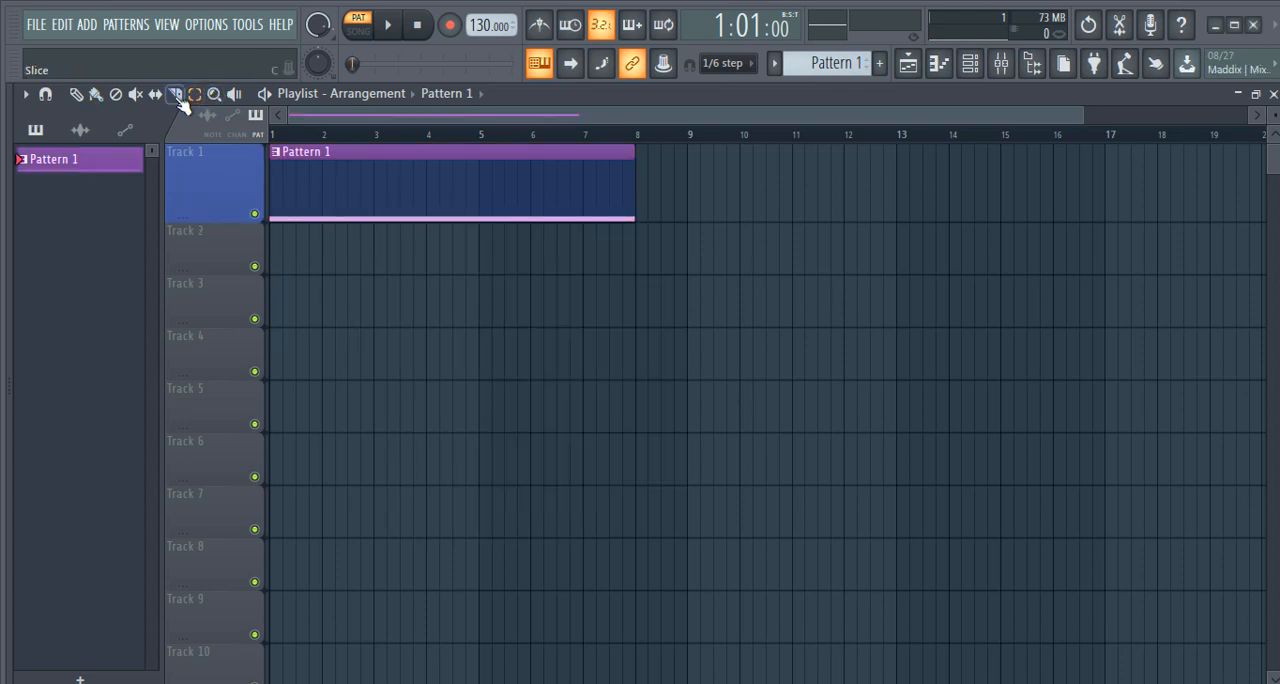
left_click(938, 63)
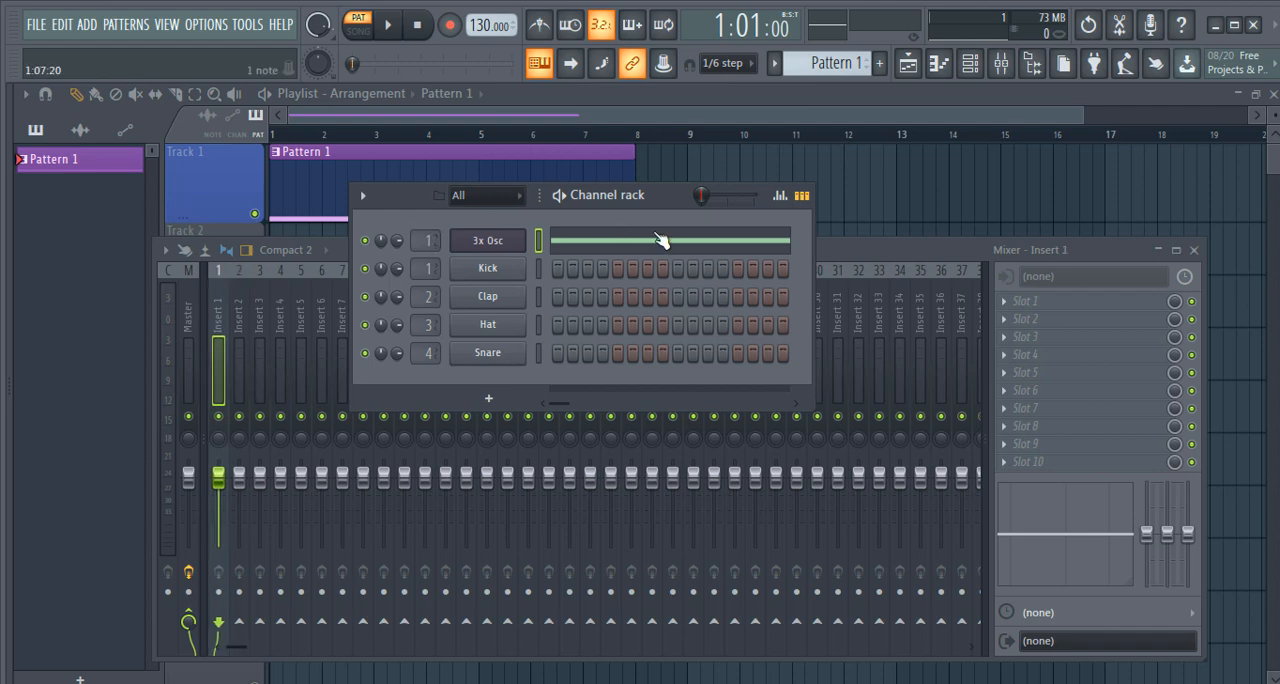
- Load Fruity Parametric EQ 2 into the first effect slot of Insert 1
left_click(1024, 301)
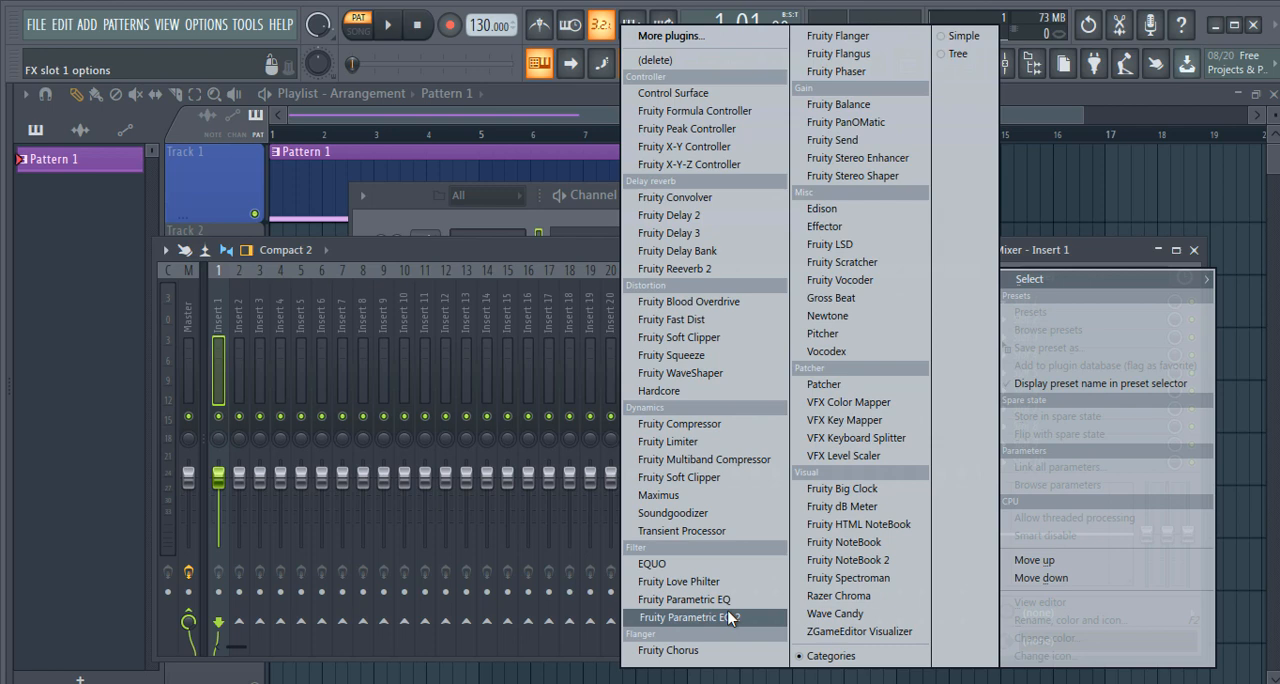
left_click(683, 617)
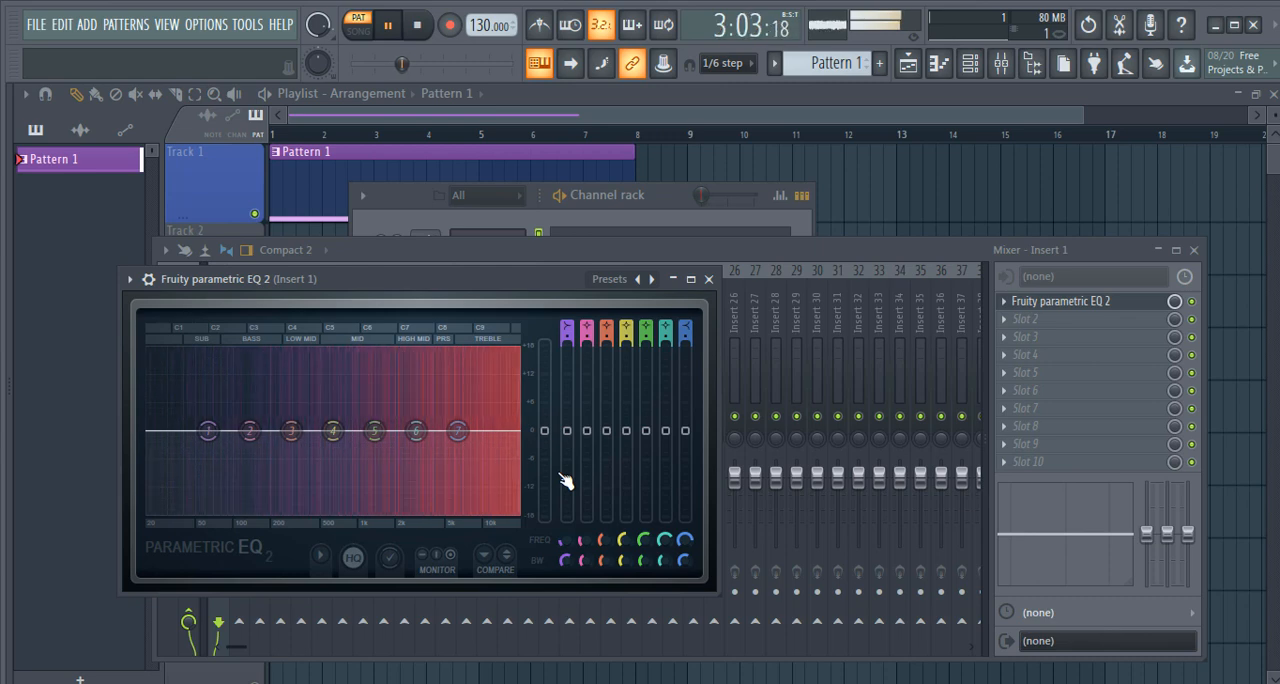
- Change EQ band 7's type to Low pass
right_click(456, 430)
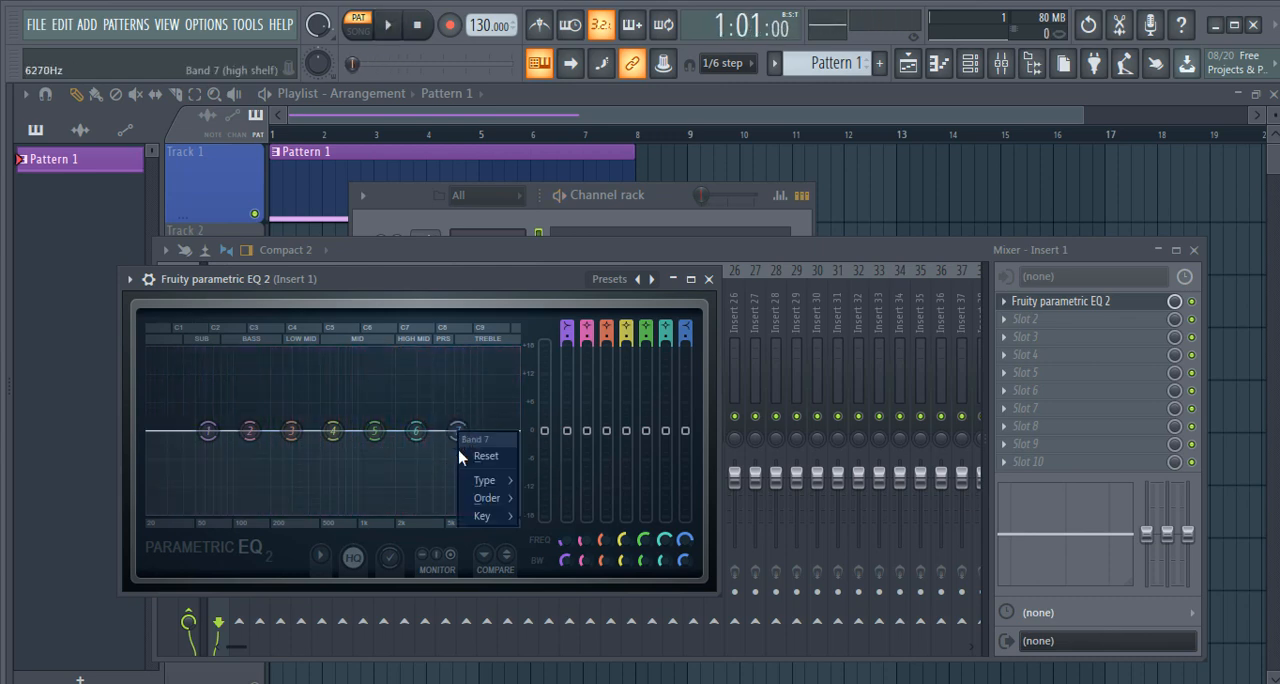
left_click(485, 480)
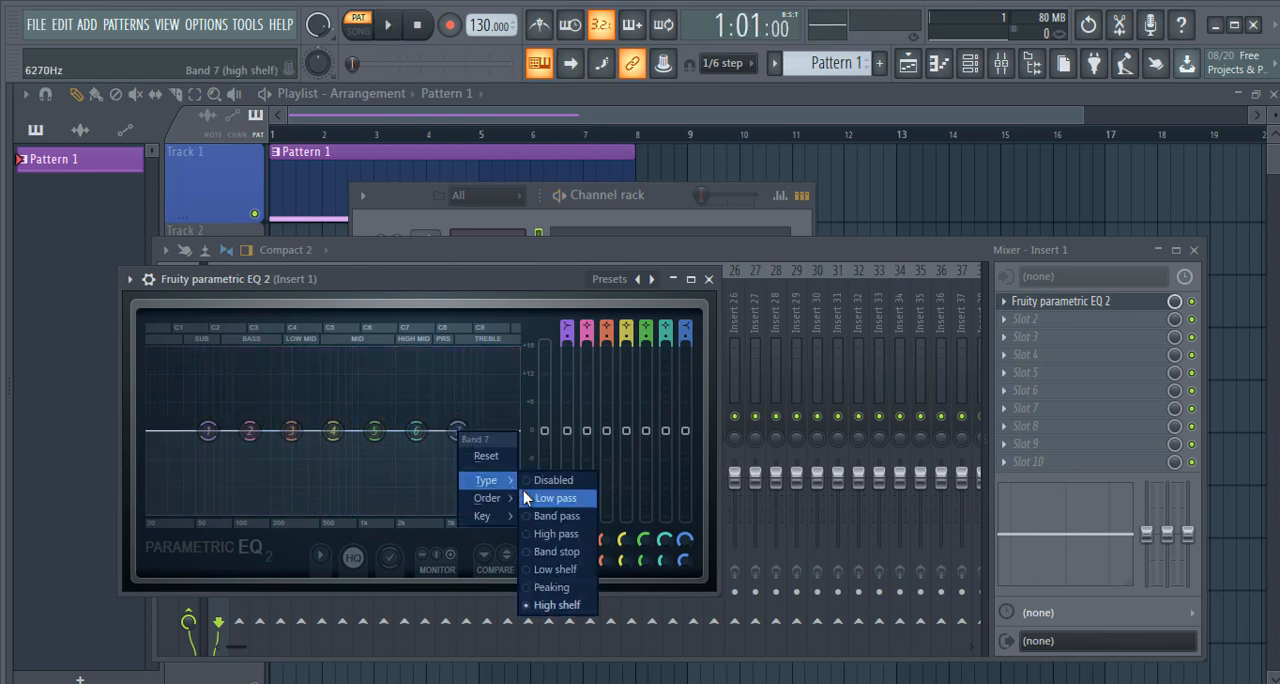
left_click(555, 497)
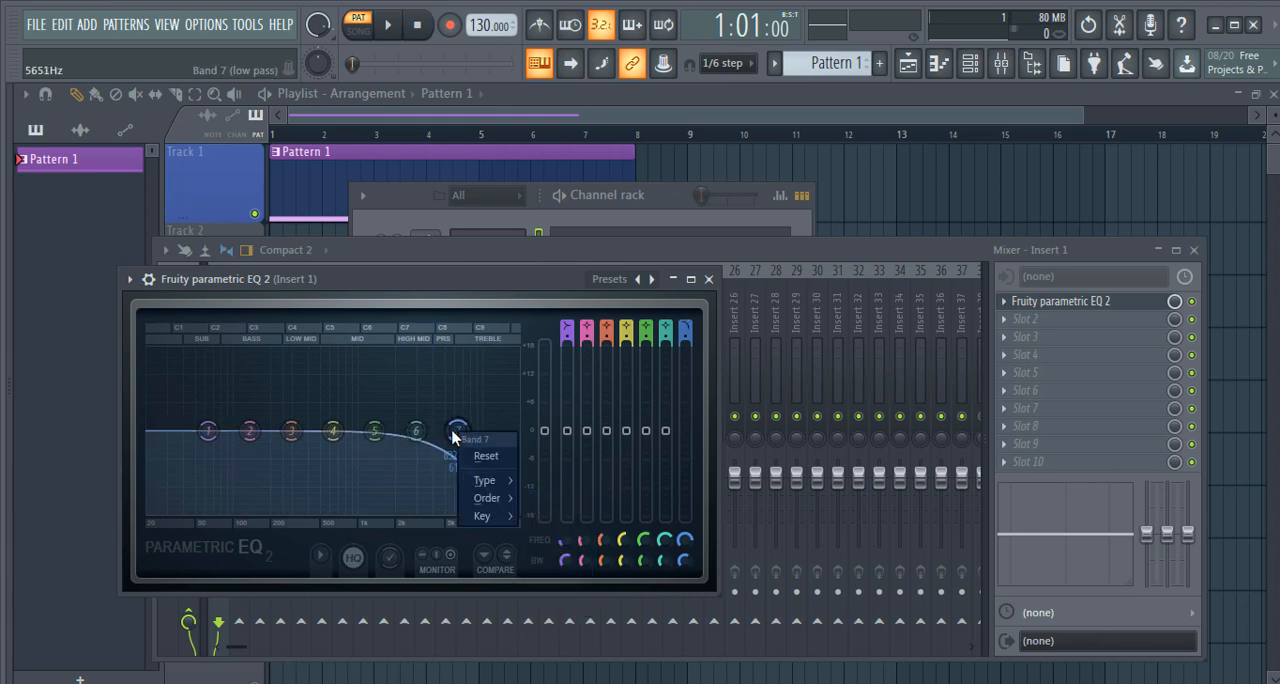
left_click(487, 497)
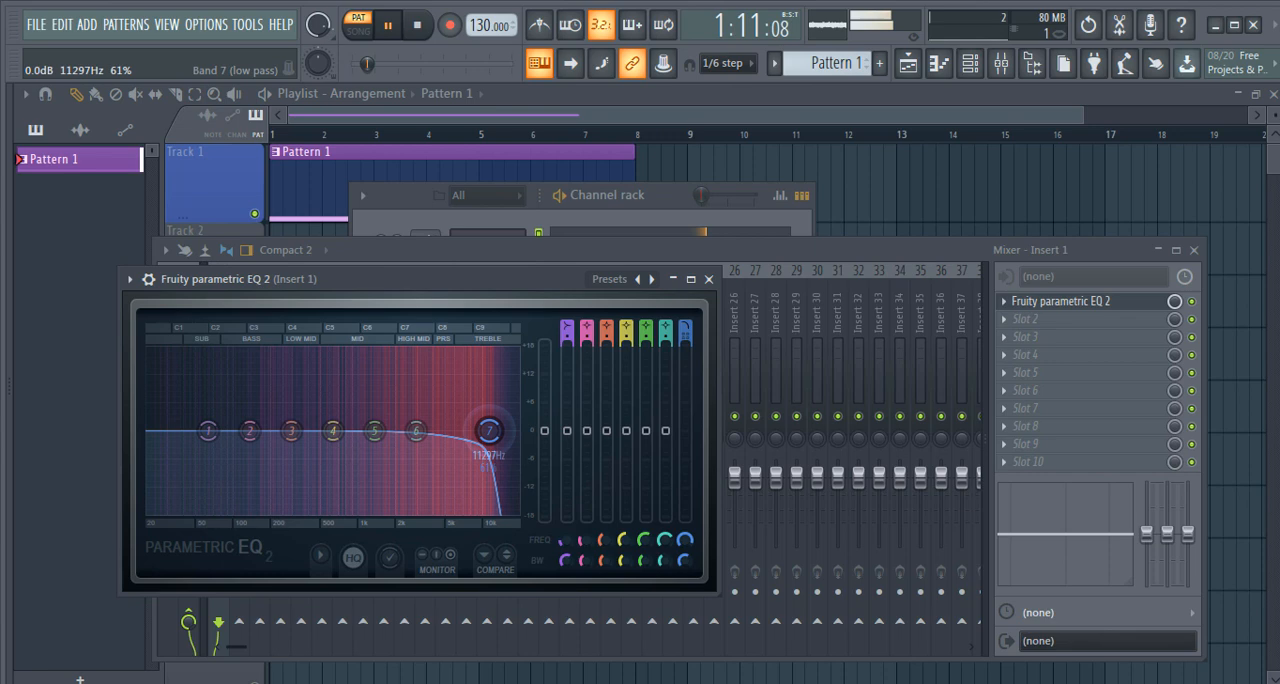
- Sweep the band 7 cutoff back and forth, ending around 4637 Hz
left_click_drag(488, 430, 380, 440)
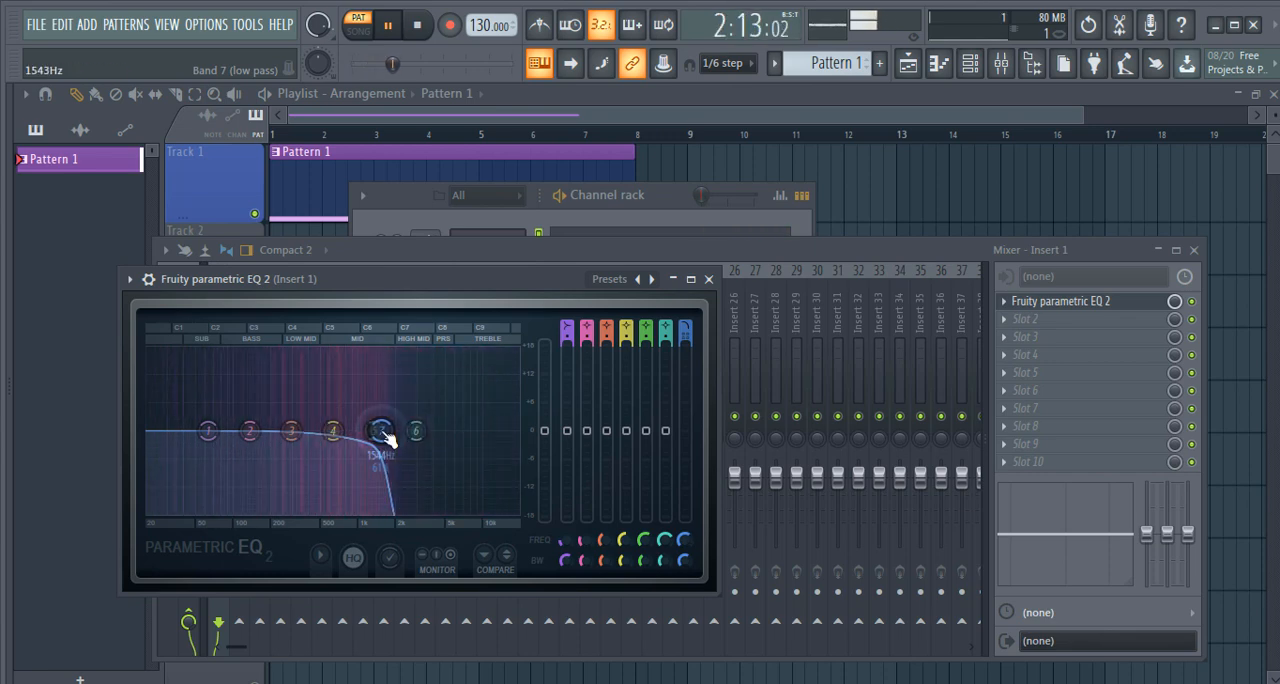
left_click_drag(373, 430, 333, 432)
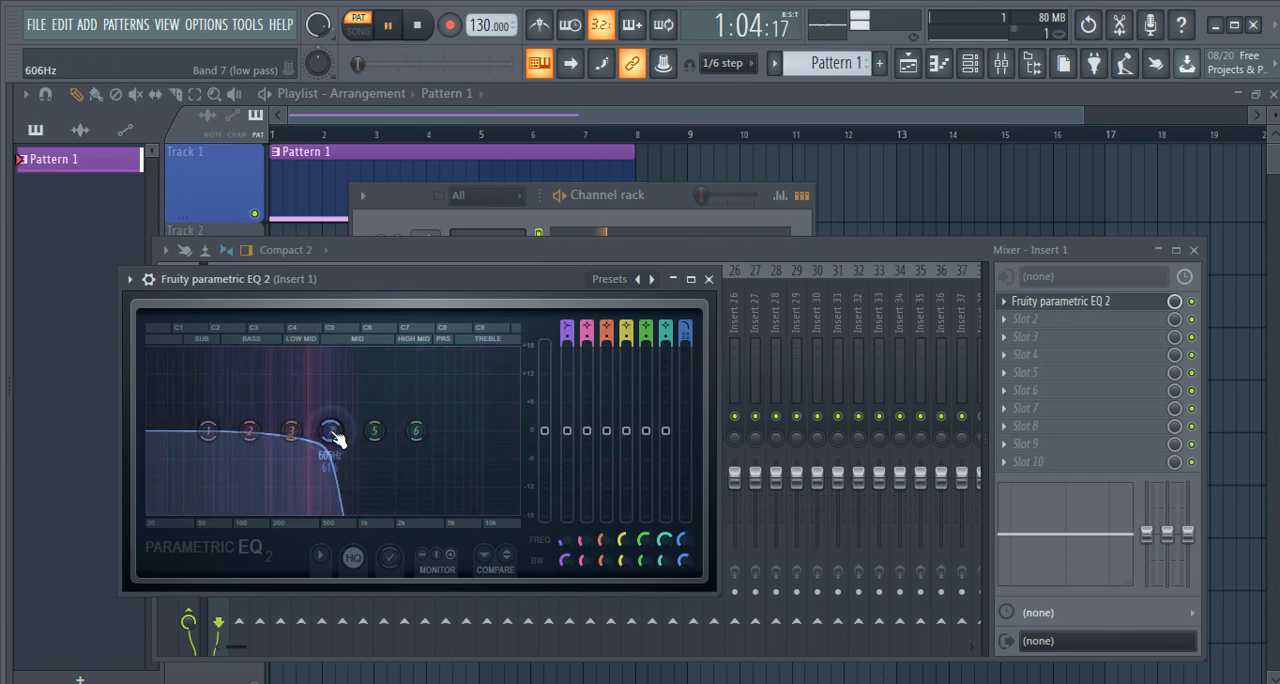
left_click_drag(333, 430, 440, 430)
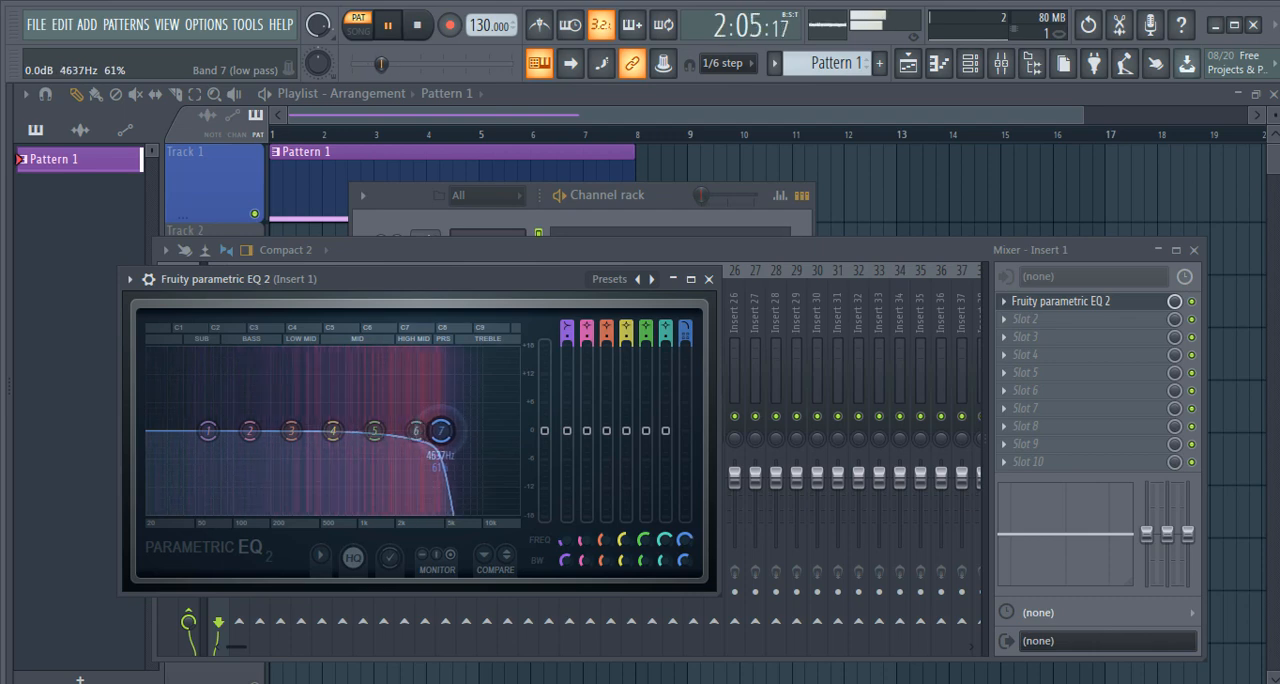
left_click_drag(442, 430, 342, 430)
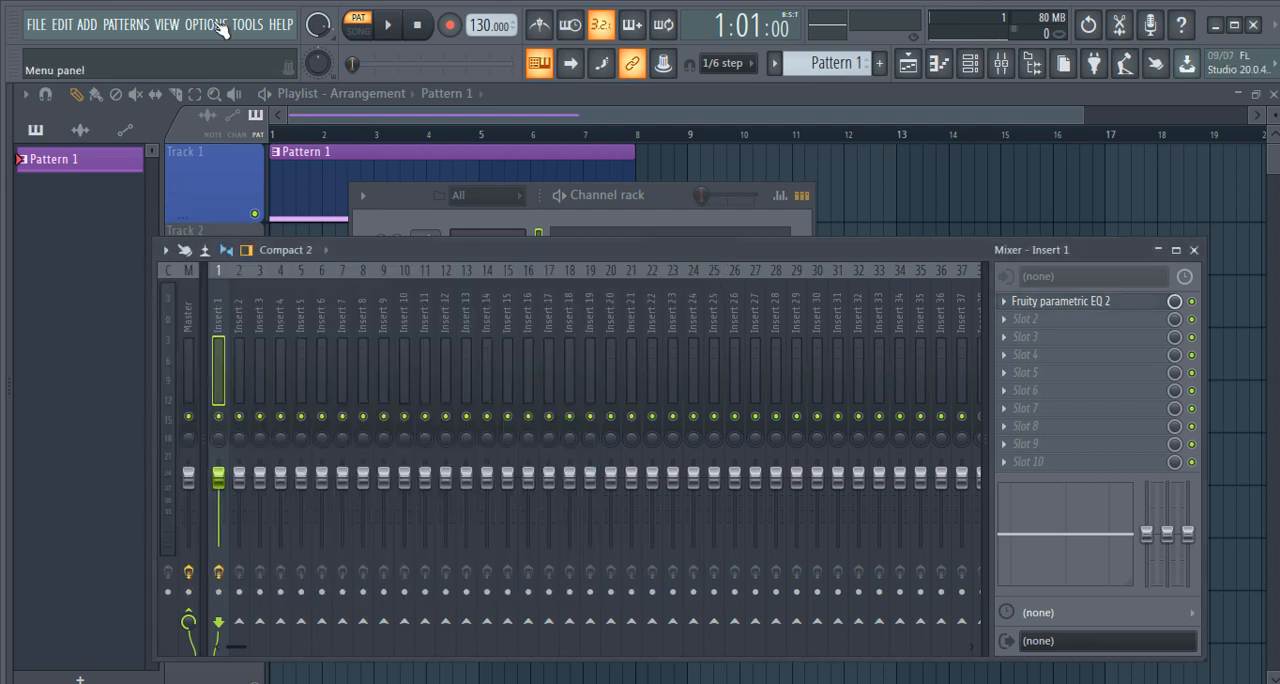
- Create an automation clip for EQ Band 7 freq from the last tweaked parameter
left_click(246, 24)
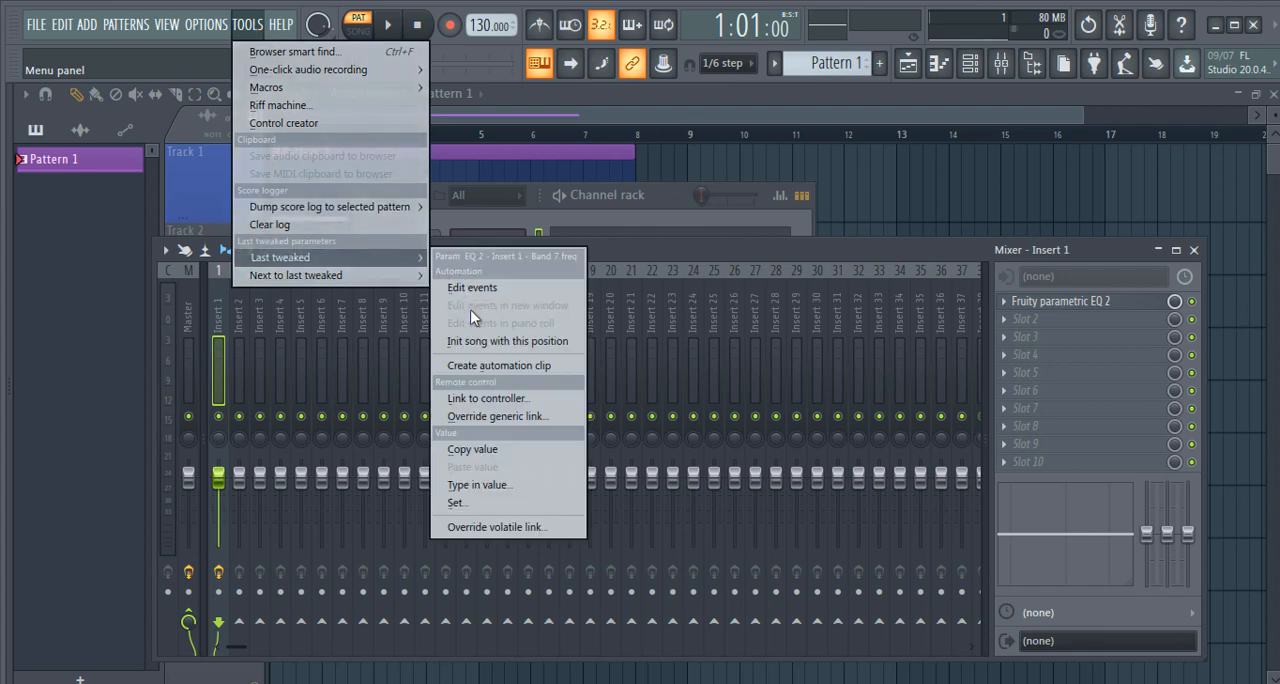
mouse_move(490, 365)
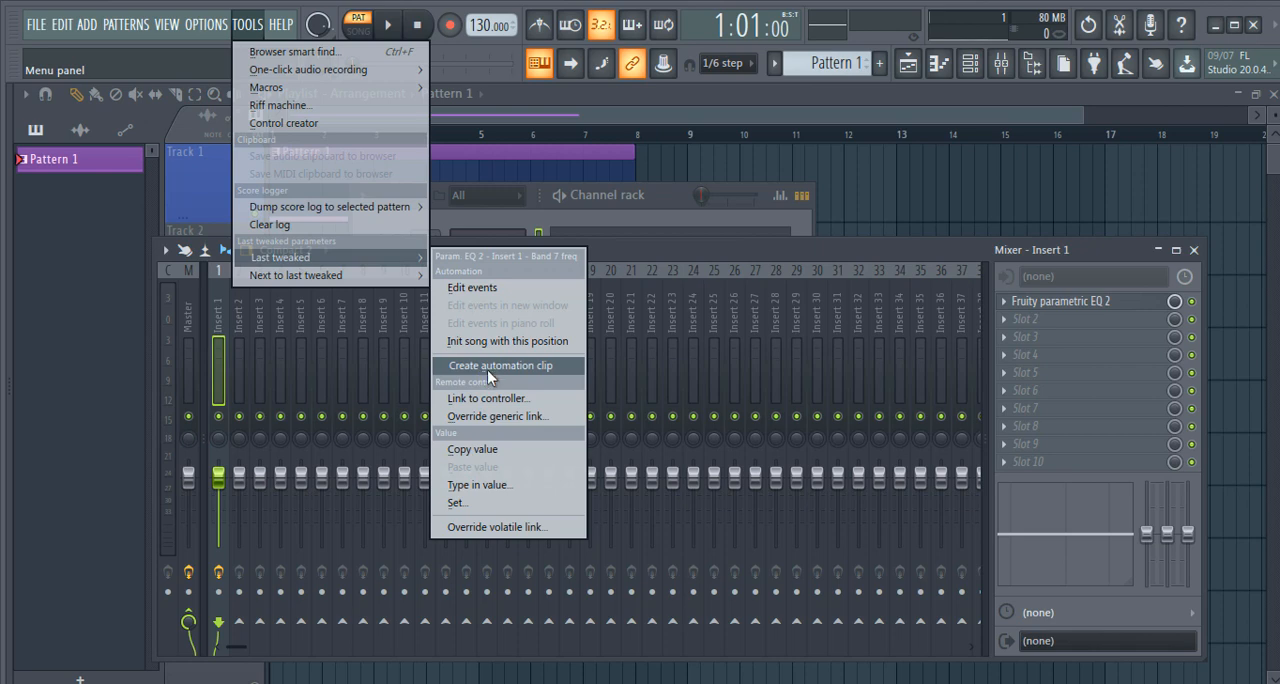
left_click(500, 365)
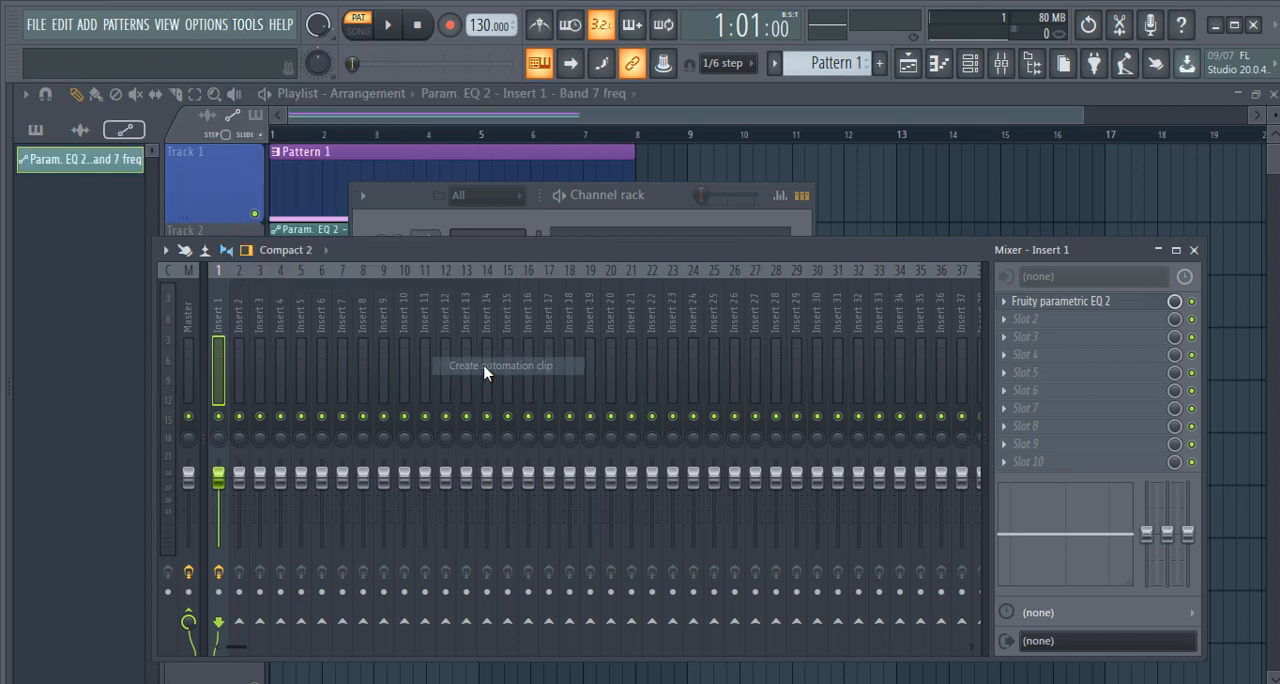
left_click(497, 365)
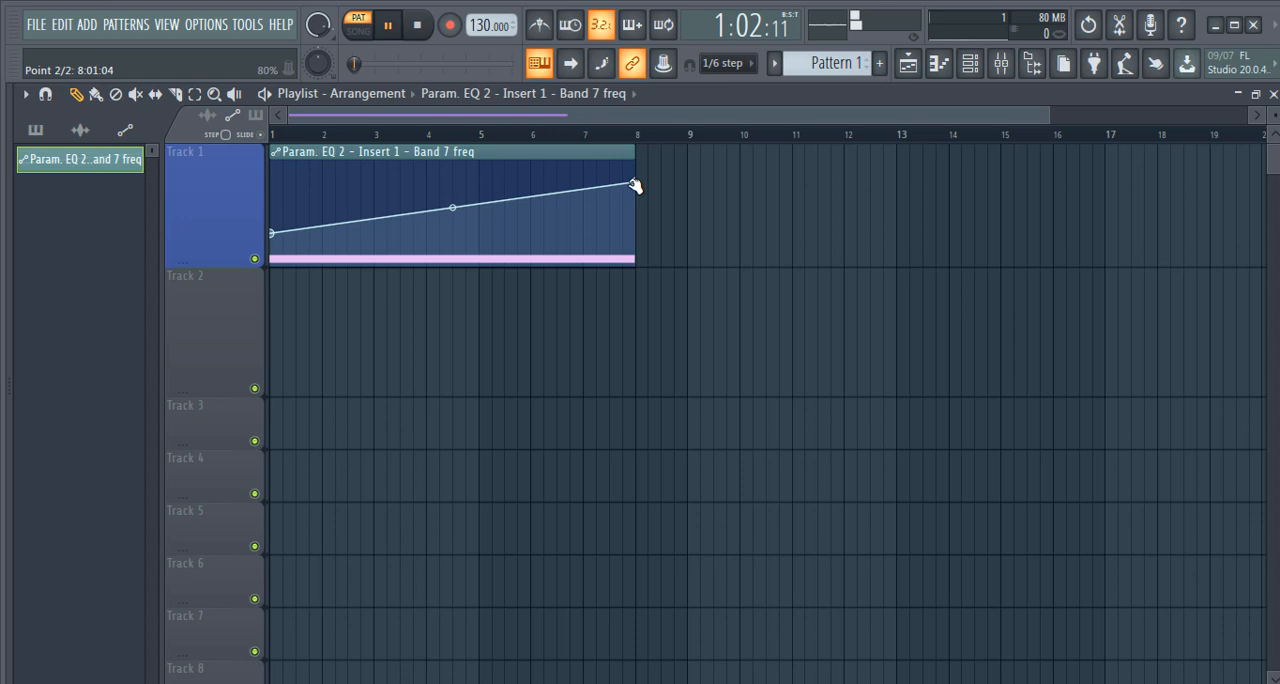
- Play the song and watch the band 7 sweep in the EQ window
left_click(357, 32)
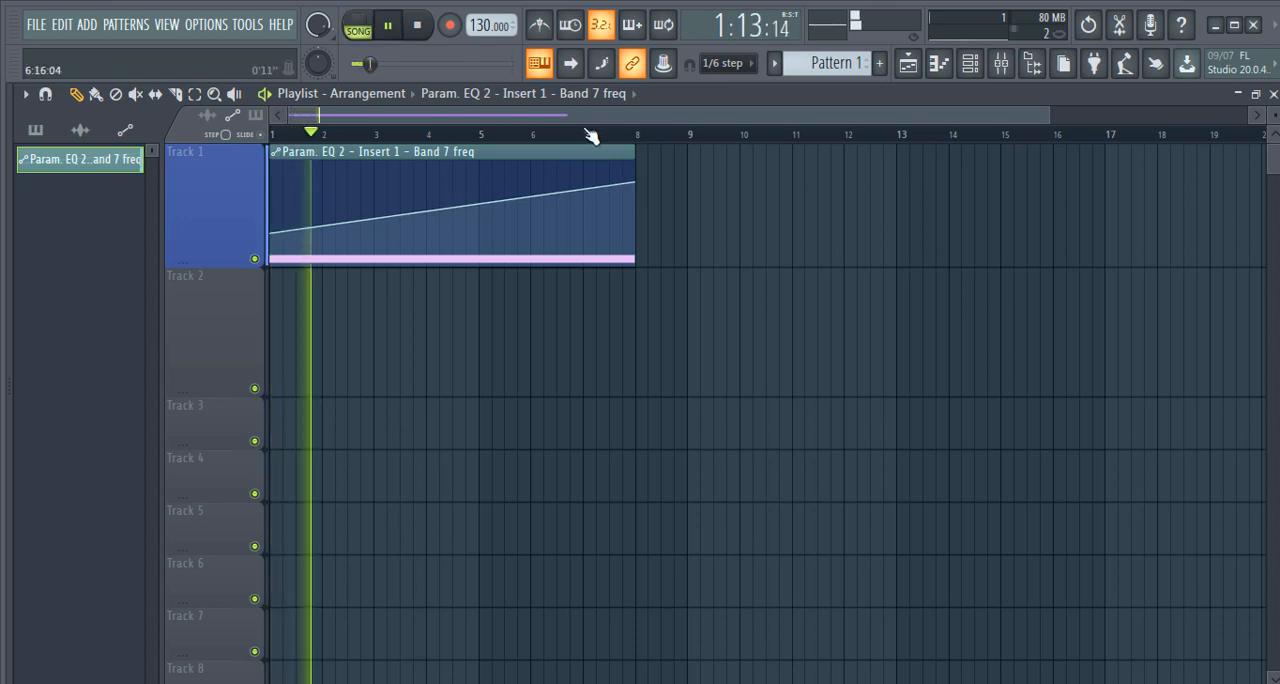
left_click(1000, 63)
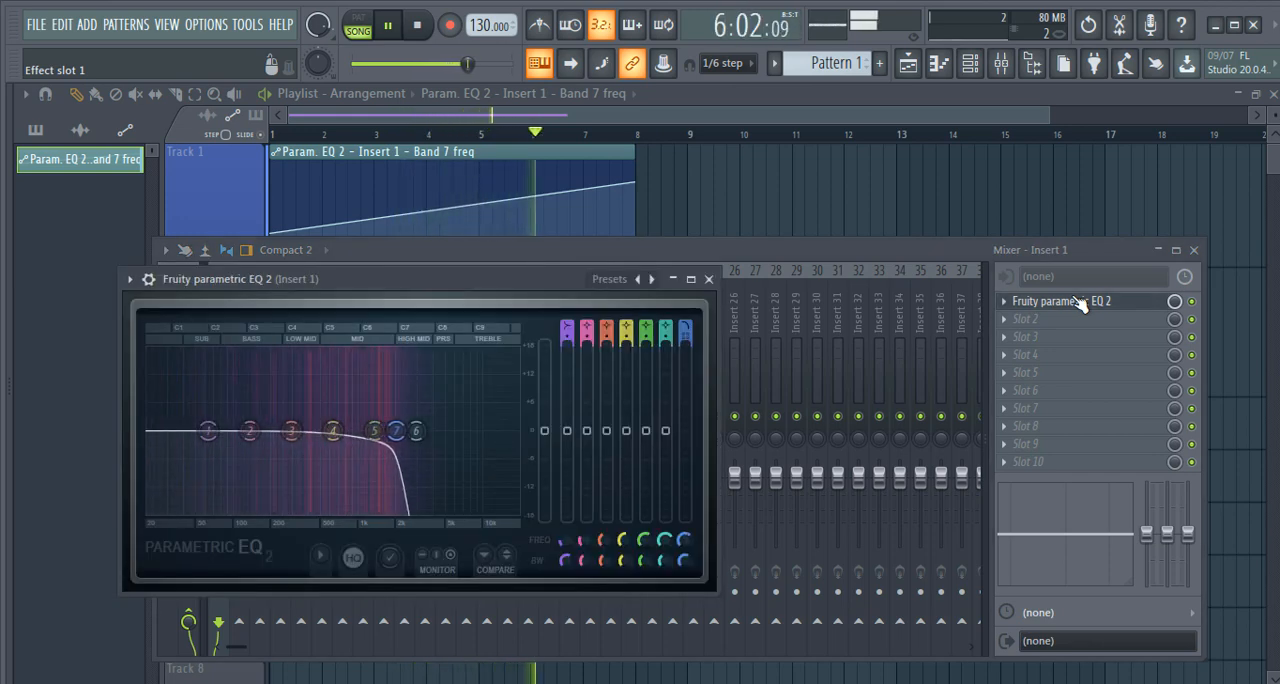
left_click_drag(395, 430, 421, 431)
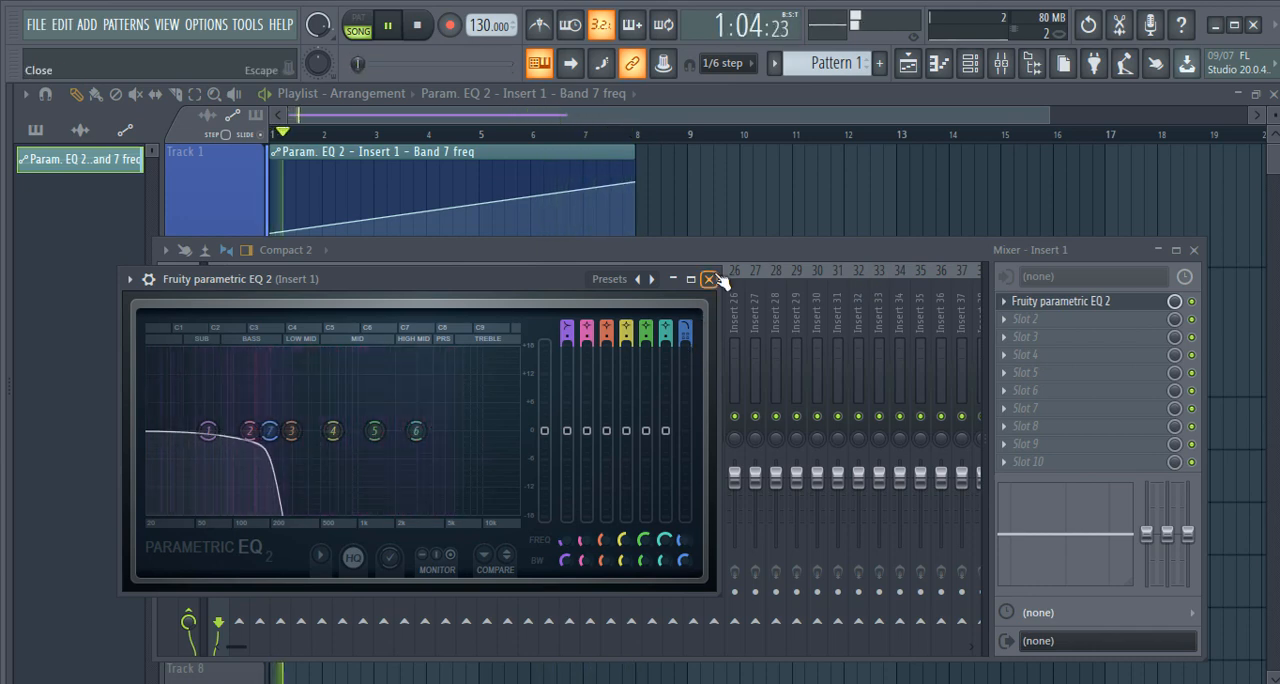
left_click(709, 279)
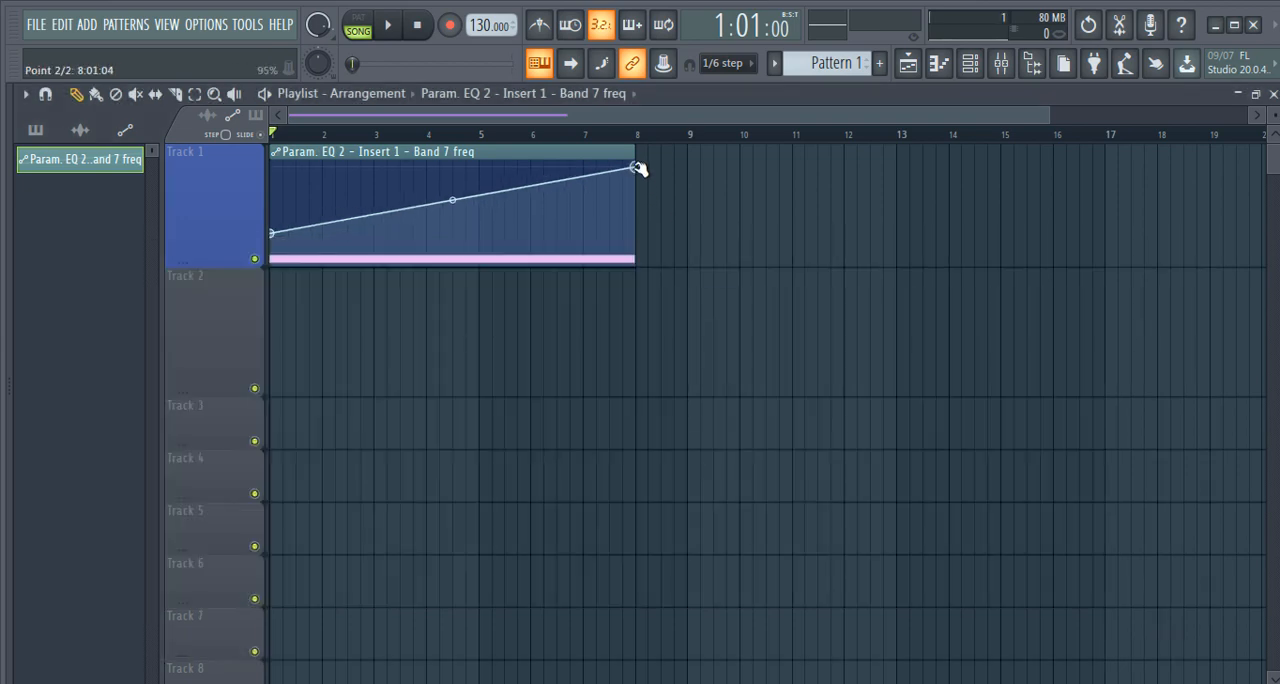
- Curve the Band 7 automation ramp with its tension handle and play to check the sweep
left_click_drag(453, 200, 453, 185)
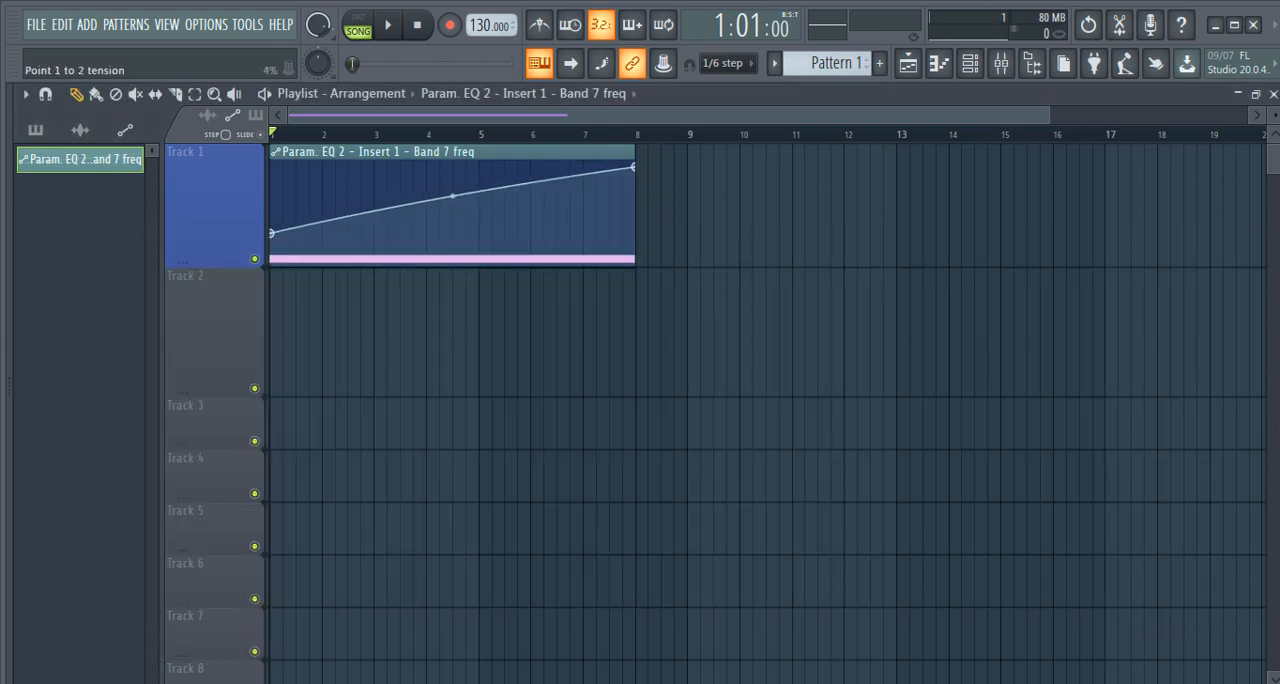
left_click(387, 25)
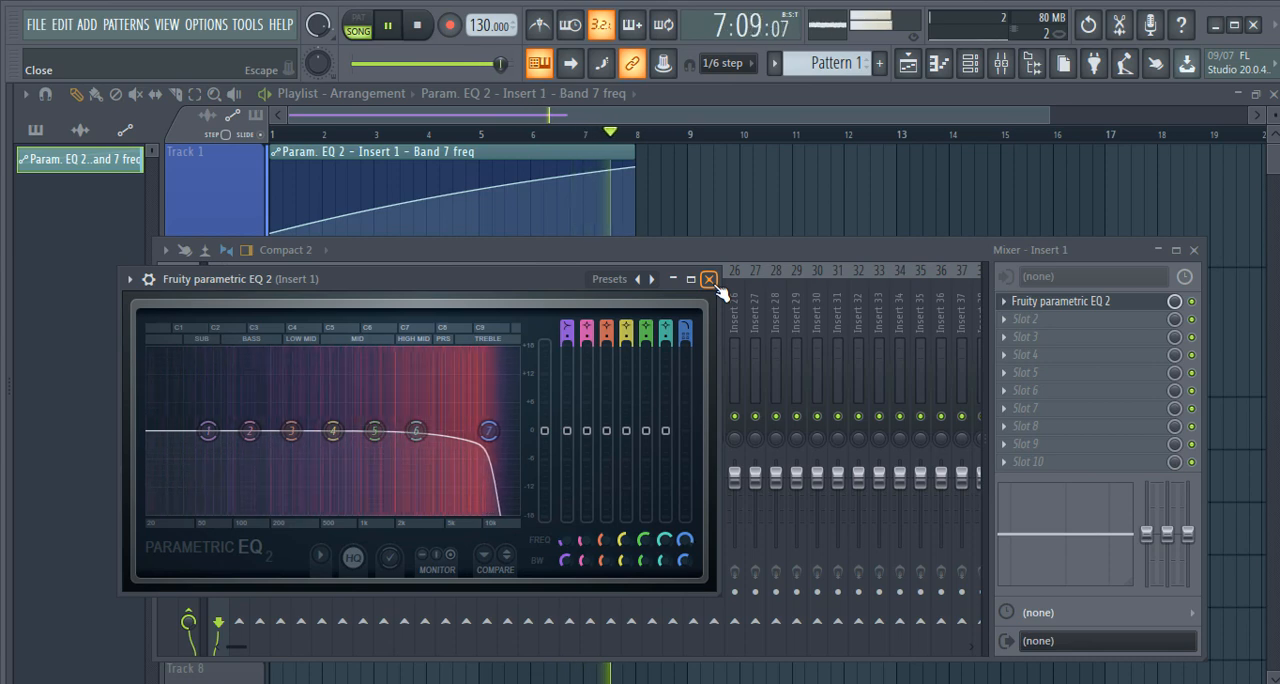
left_click(708, 279)
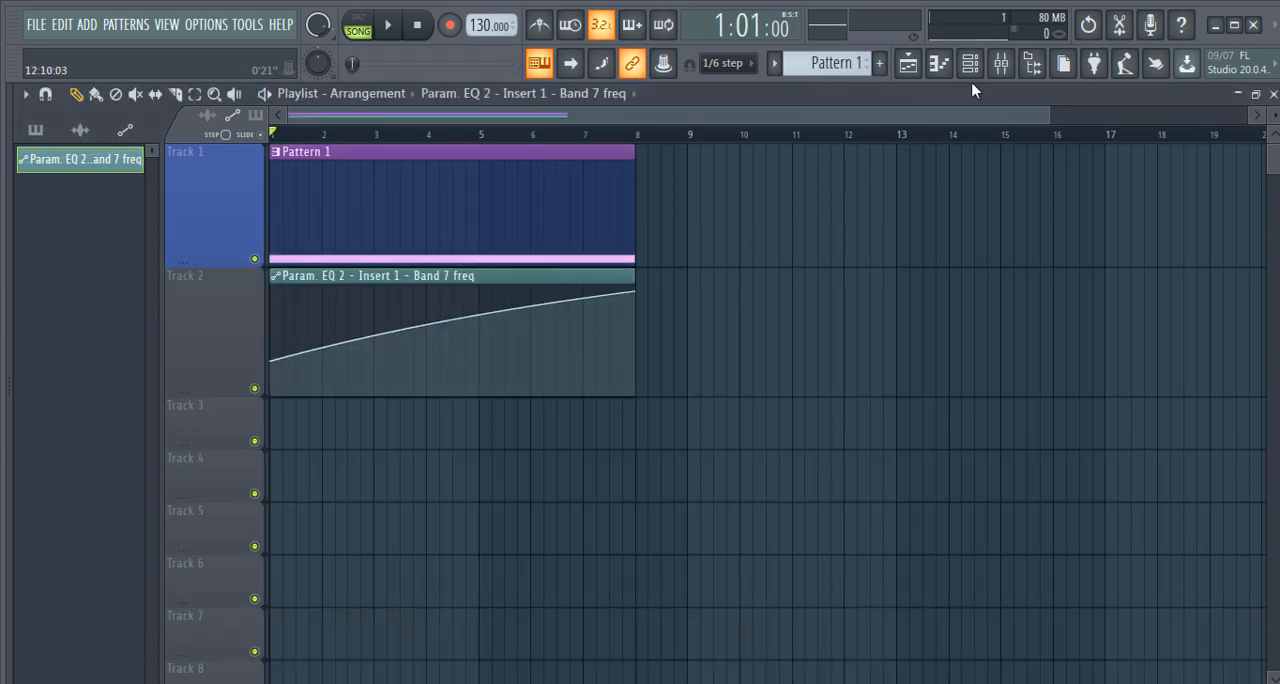
left_click(969, 63)
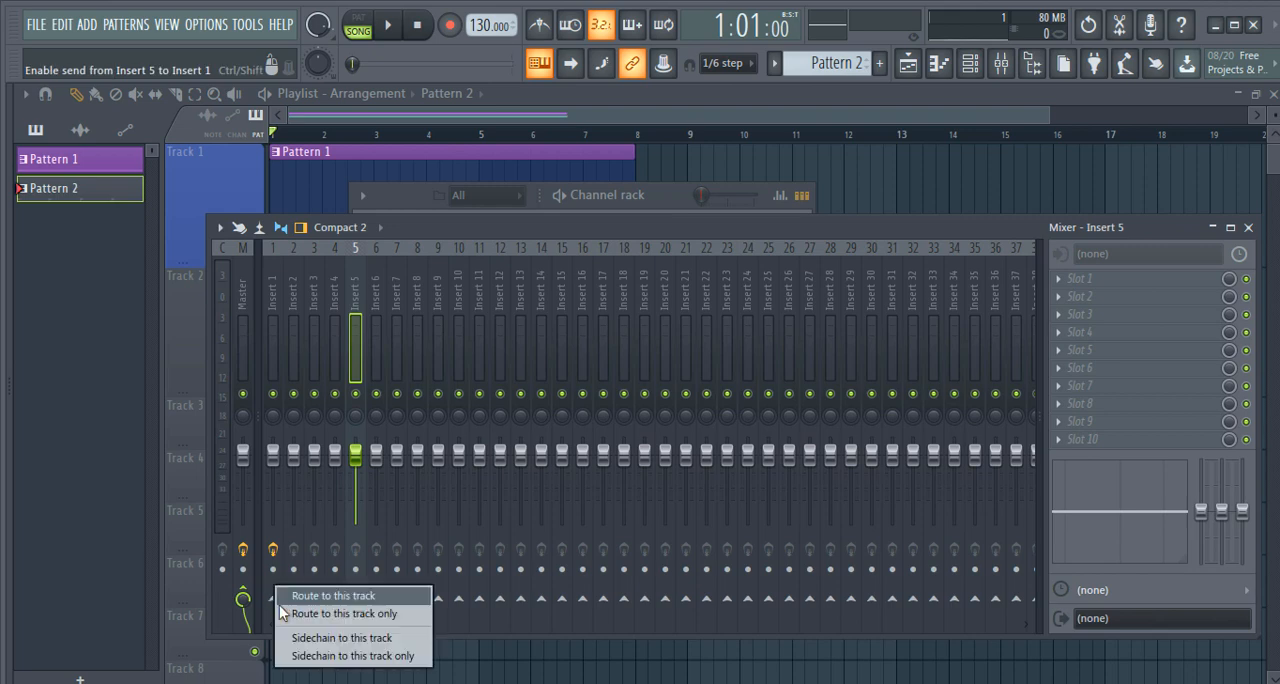
mouse_move(330, 638)
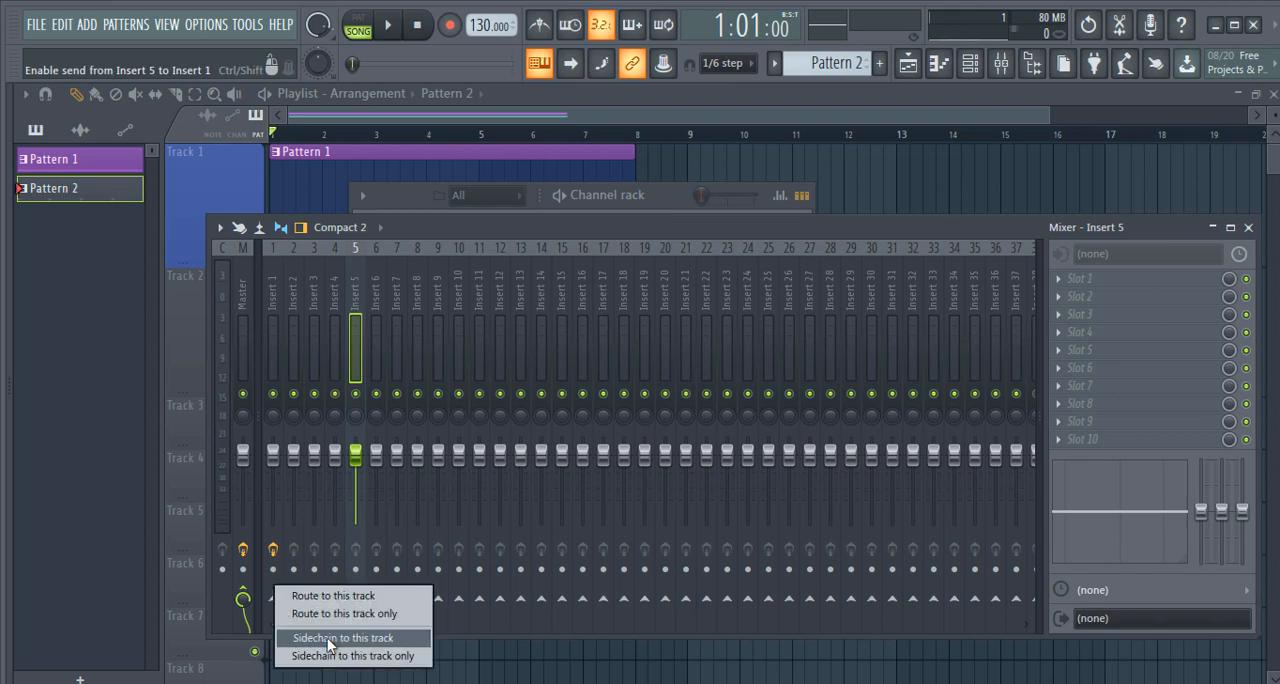
- Route Insert 5 as a sidechain into Insert 1
left_click(341, 637)
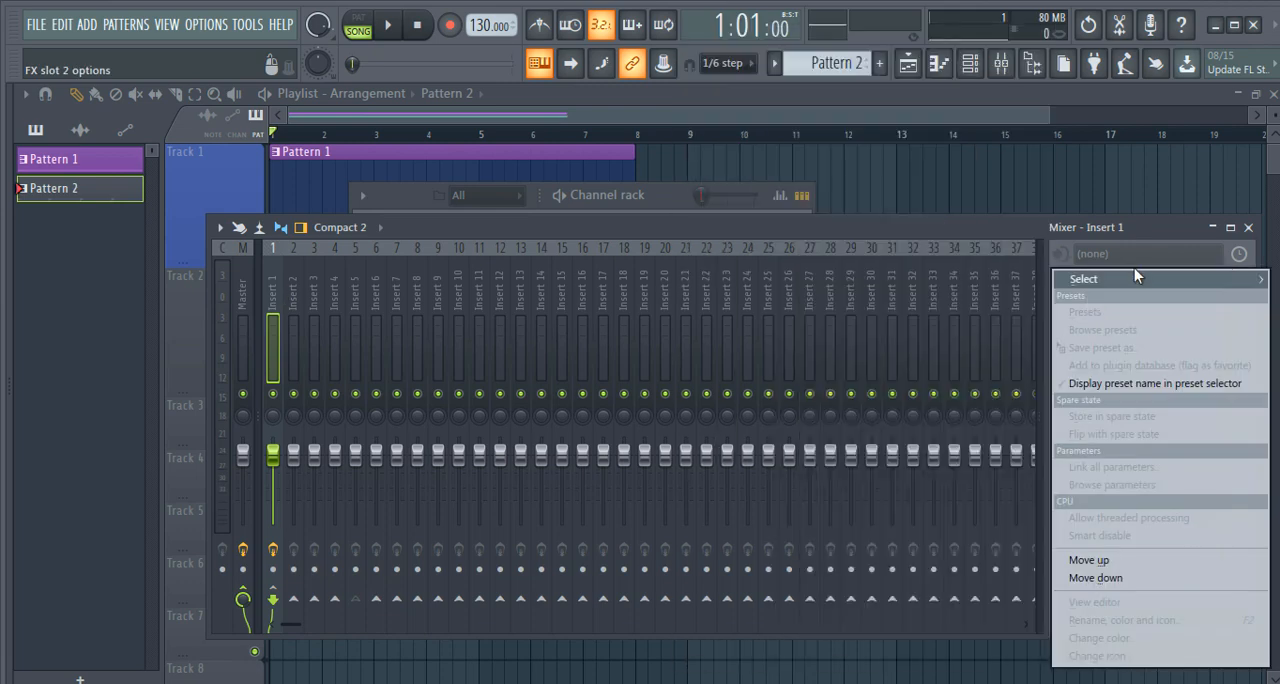
- Load Fruity Limiter into Insert 1's second effect slot and start playback
left_click(1084, 278)
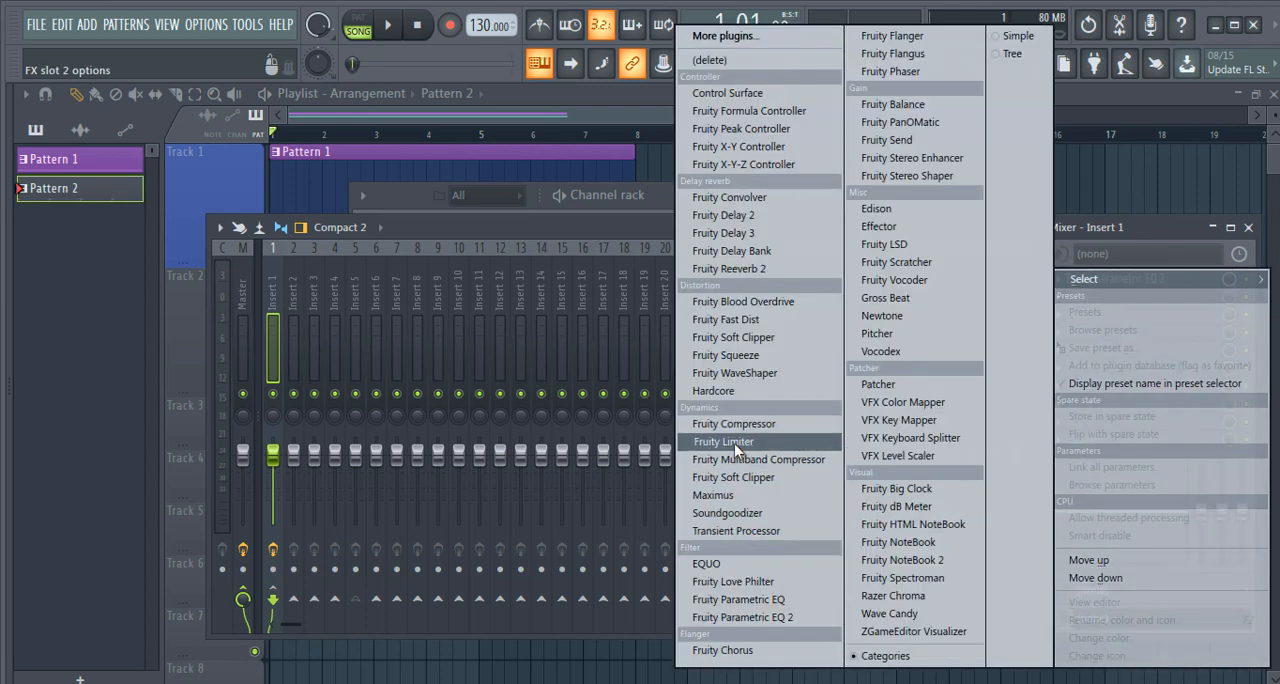
left_click(722, 441)
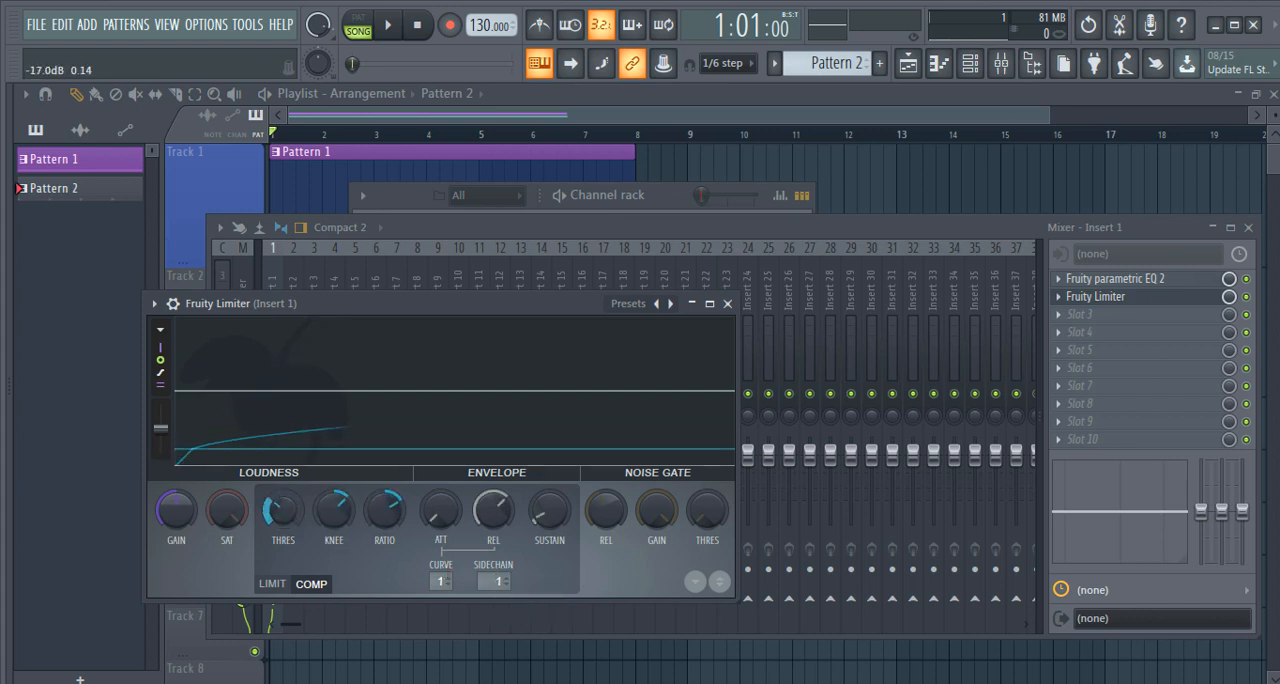
left_click(387, 25)
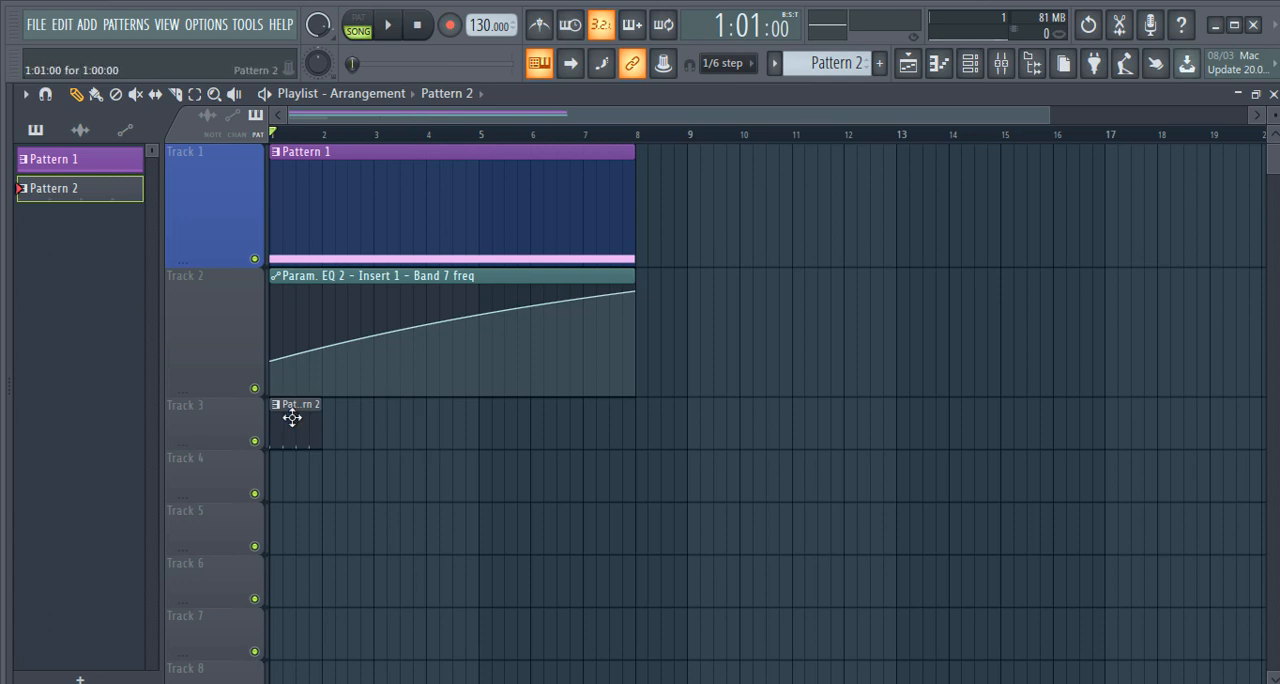
- Repeat Pattern 2 across Track 3 and tune Fruity Limiter's compression so the noise ducks
left_click_drag(305, 415, 740, 415)
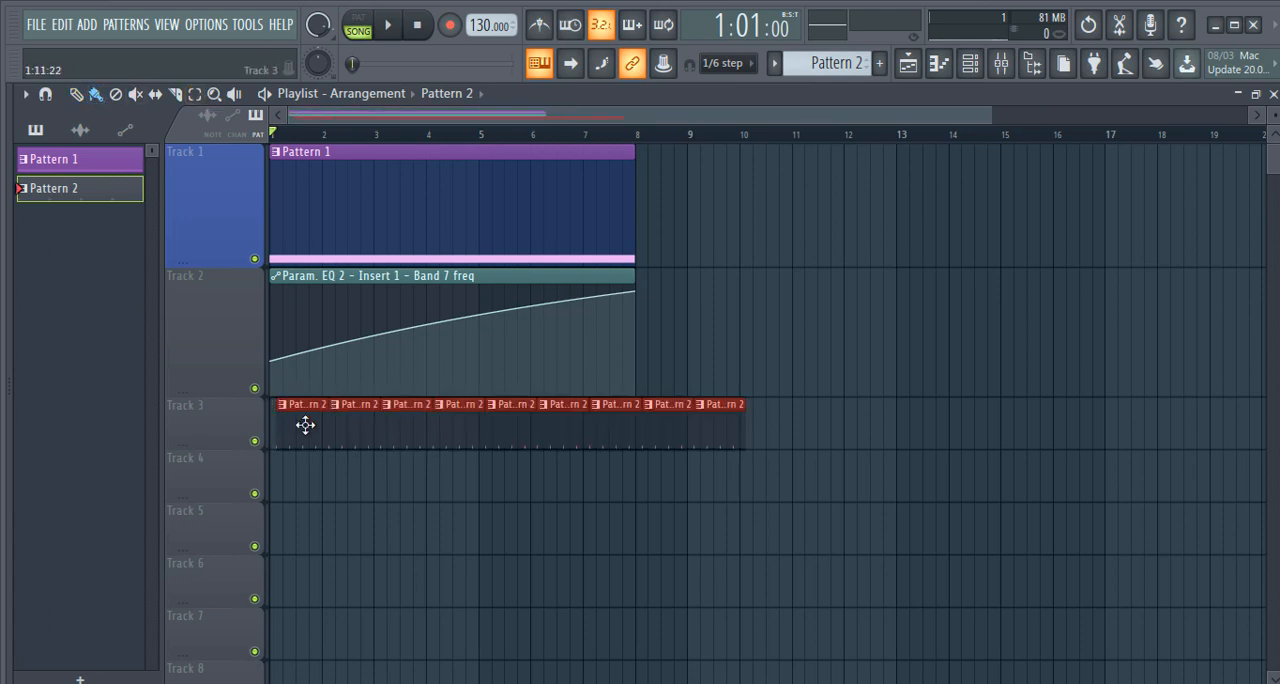
left_click(1000, 63)
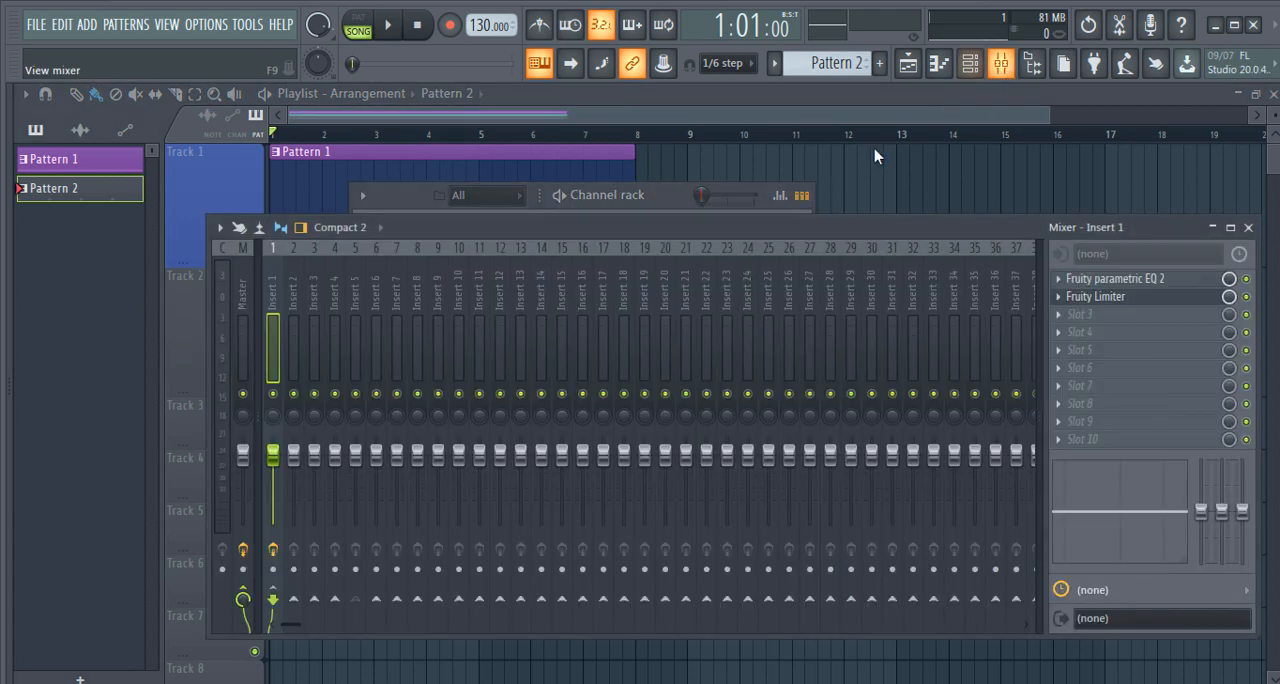
left_click(387, 25)
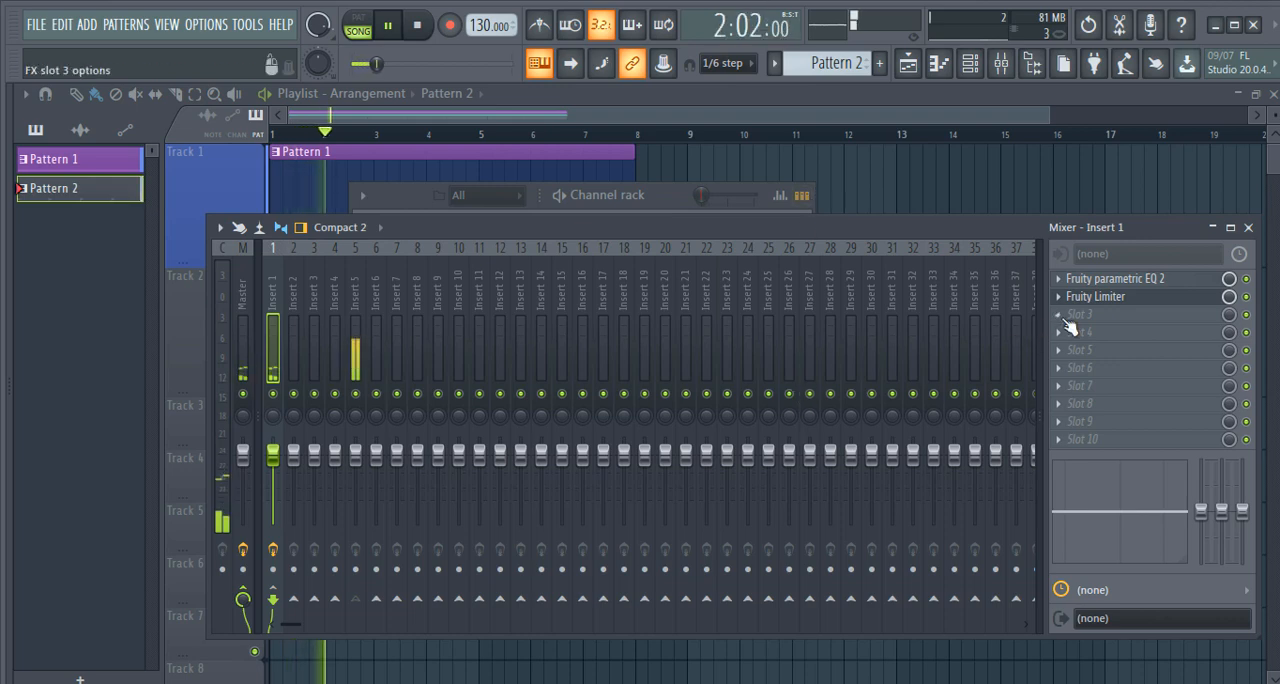
left_click(1095, 296)
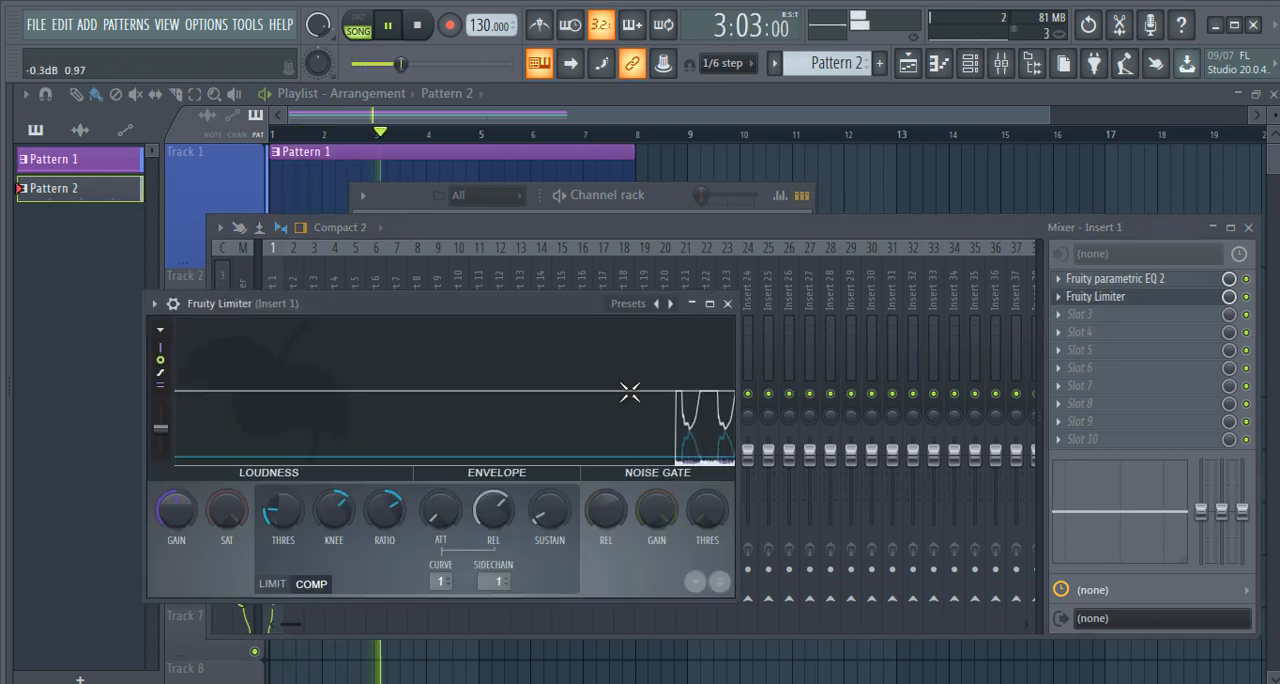
left_click_drag(282, 515, 282, 500)
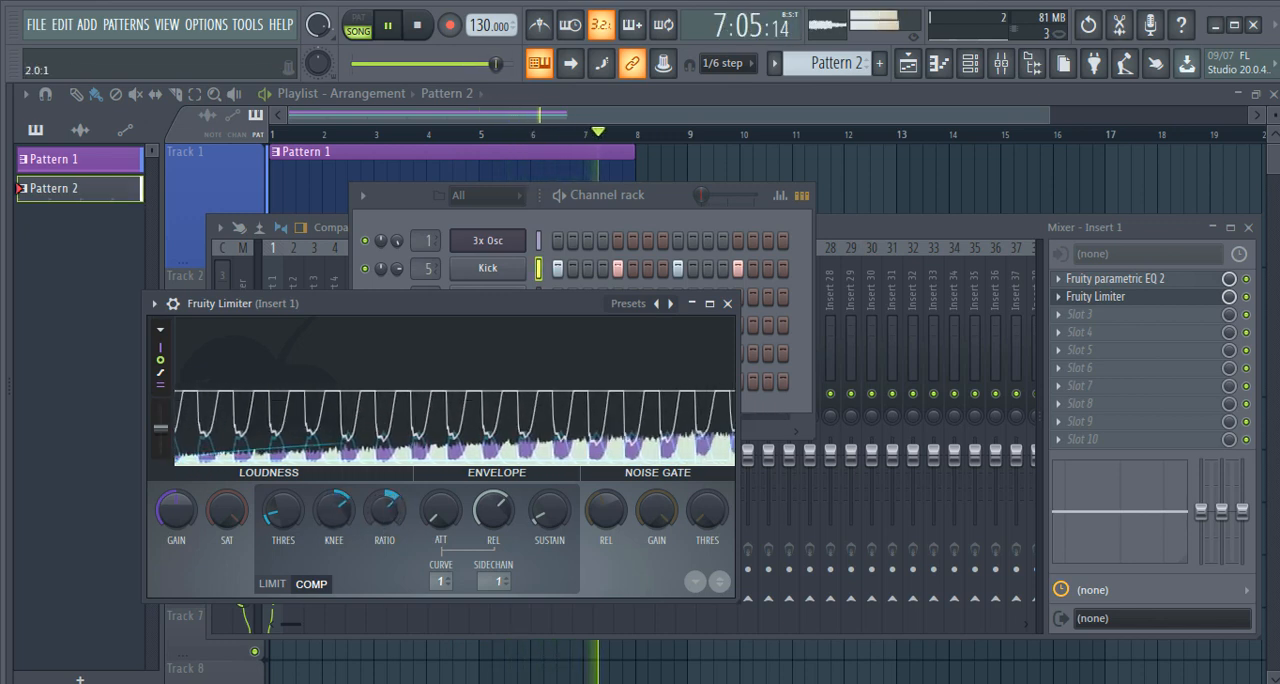
left_click(417, 25)
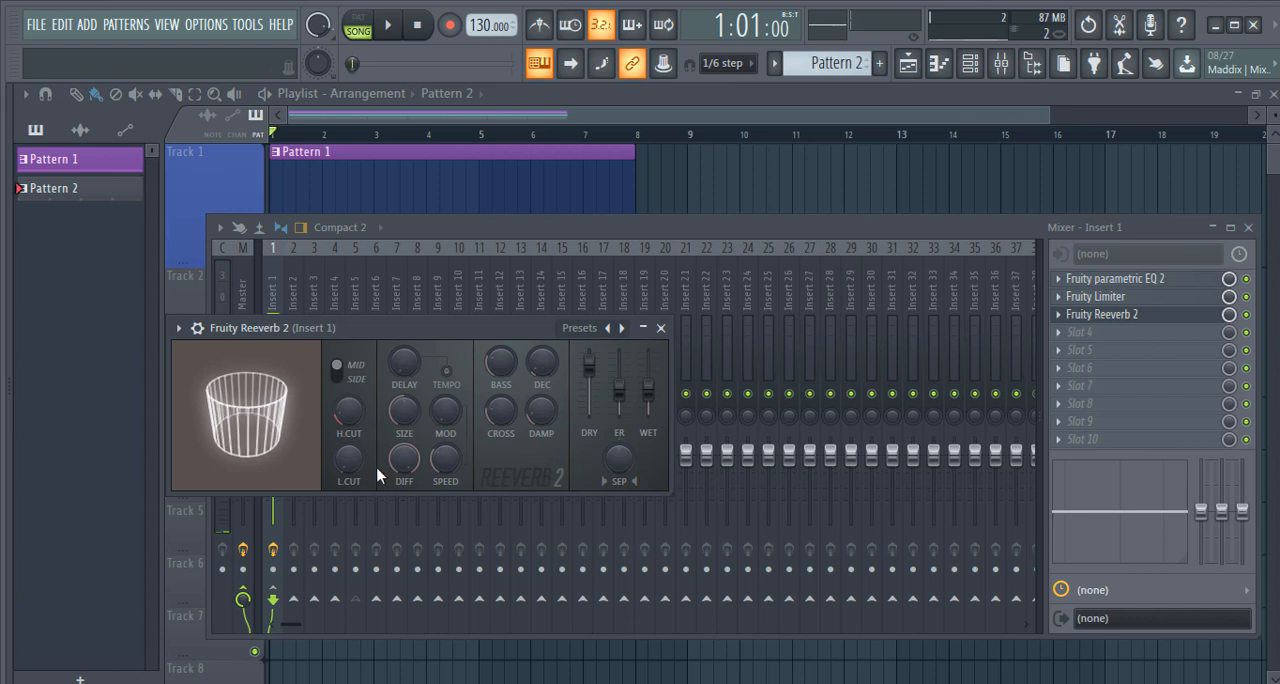
mouse_move(540, 365)
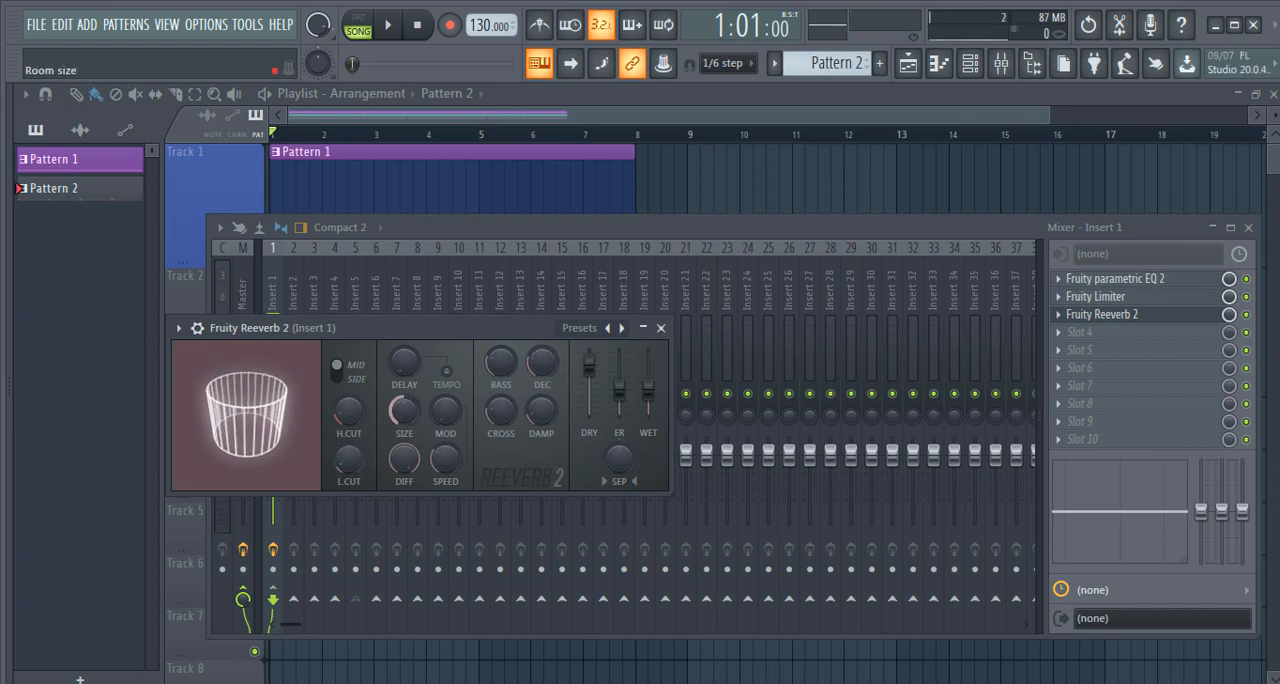
- Play the song to audition the Fruity Reeverb 2 on Insert 1, stop, then restart playback
left_click(387, 25)
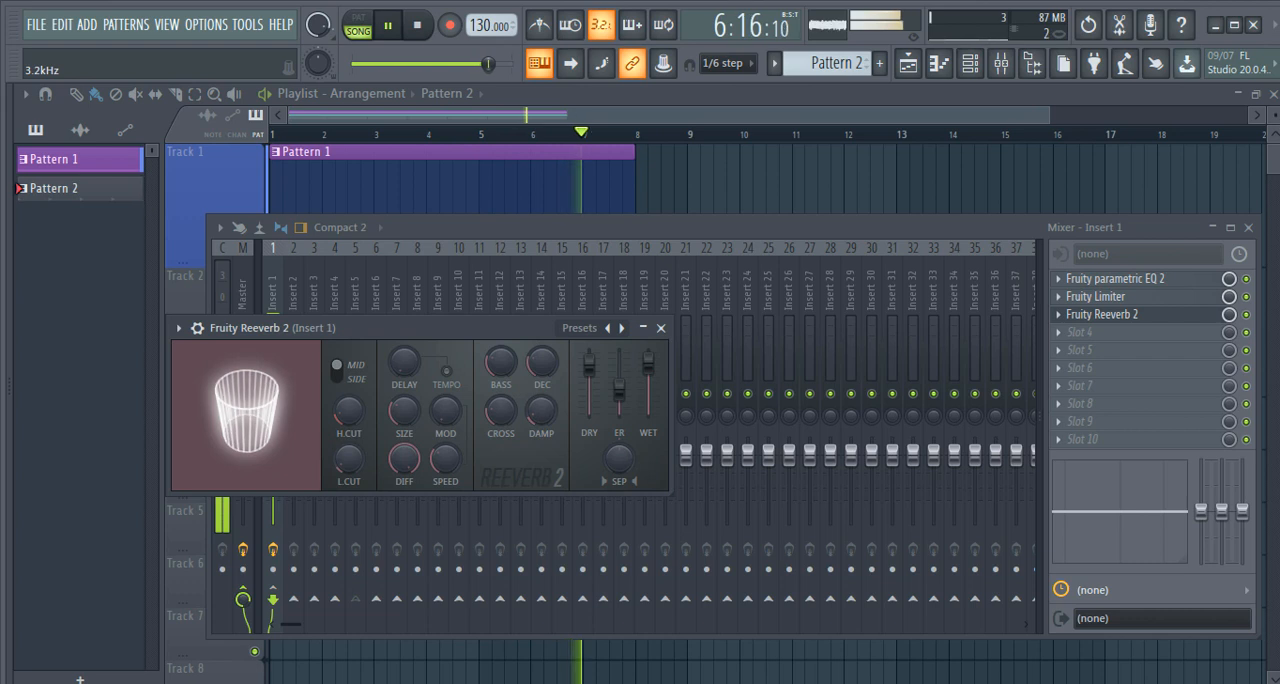
left_click(417, 25)
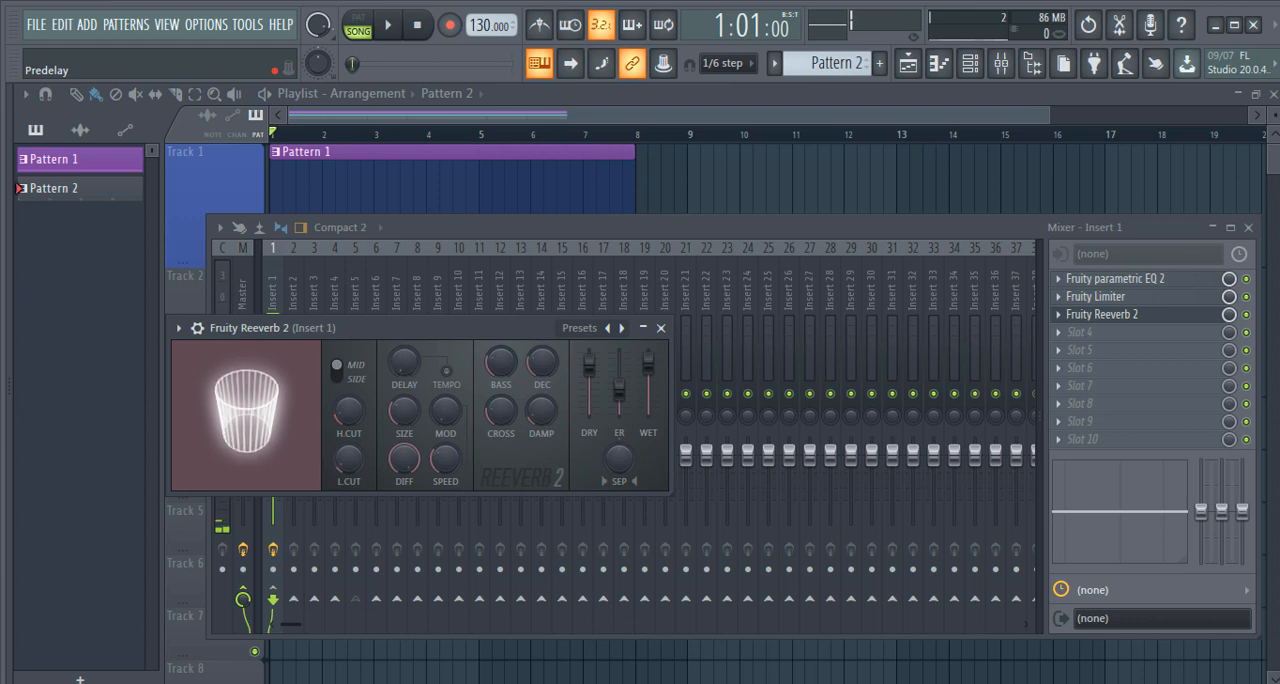
mouse_move(445, 458)
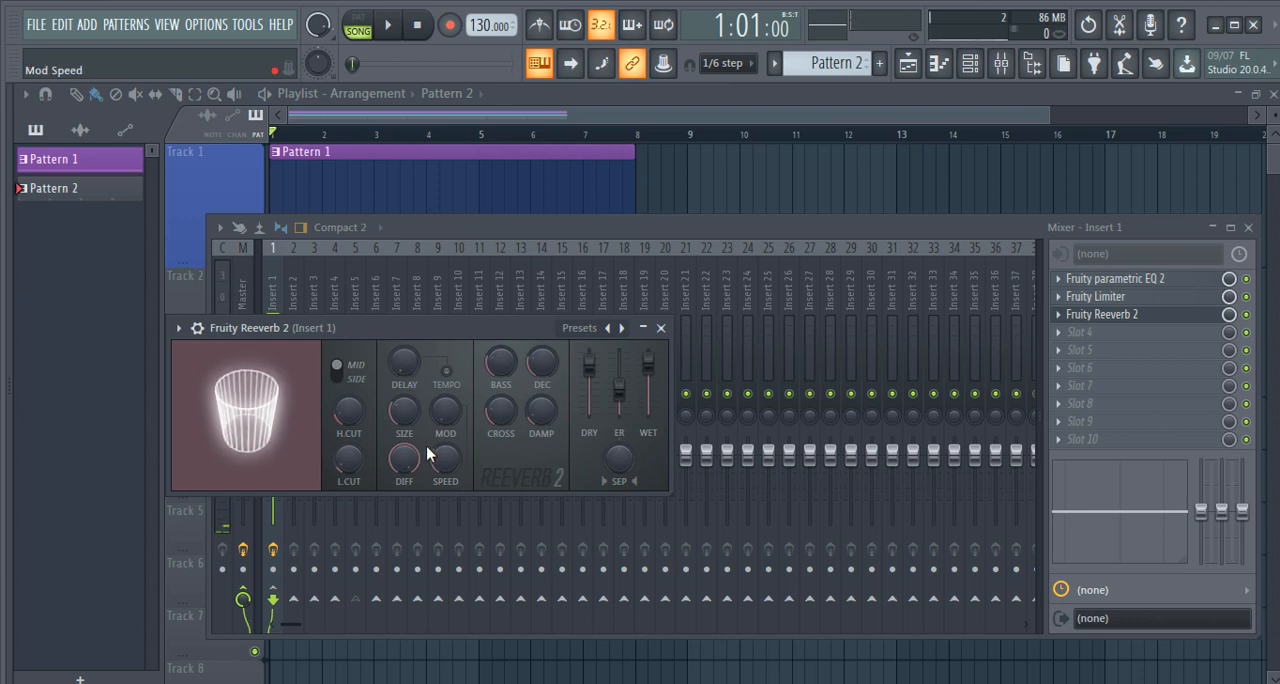
left_click(387, 24)
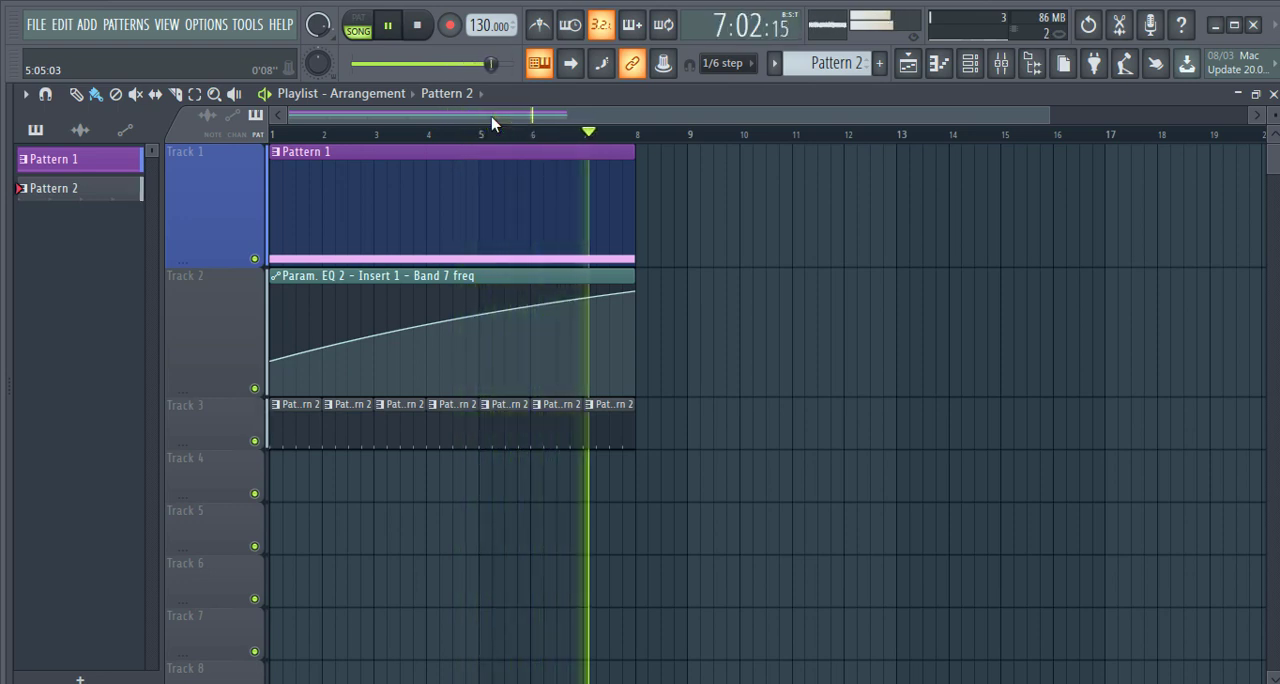
- Stop playback of the riser arrangement
left_click(417, 25)
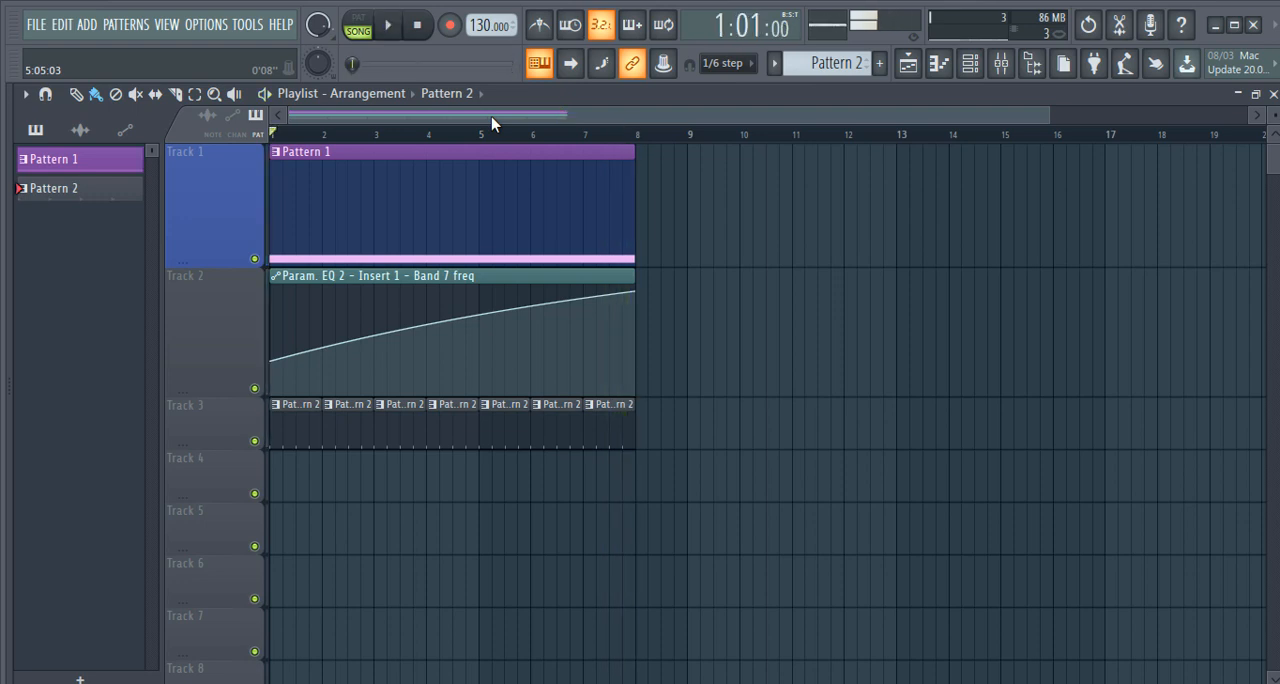